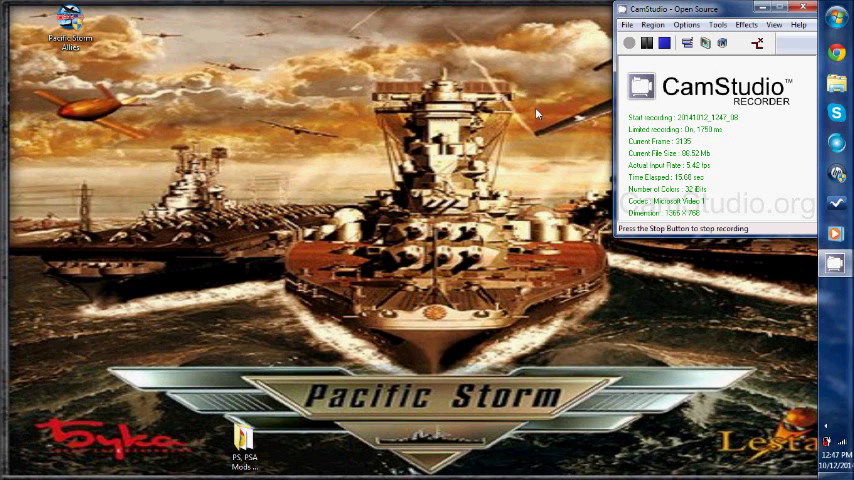
mouse_move(468, 101)
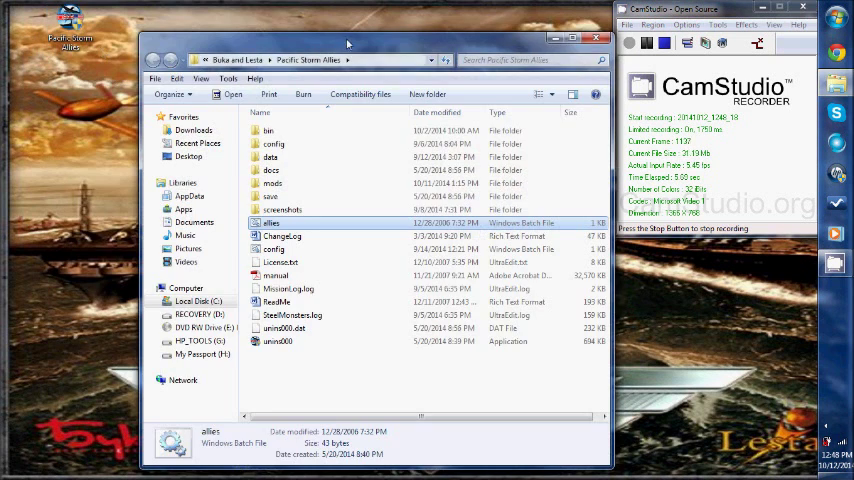
mouse_move(273, 170)
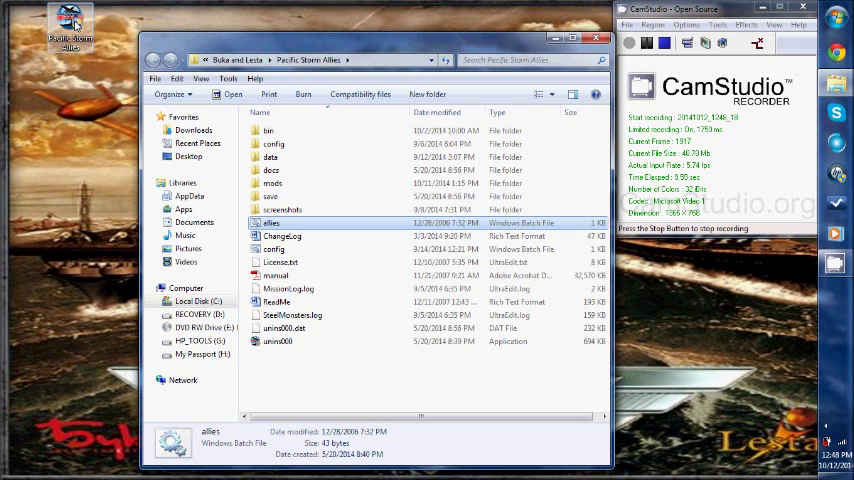
right_click(68, 18)
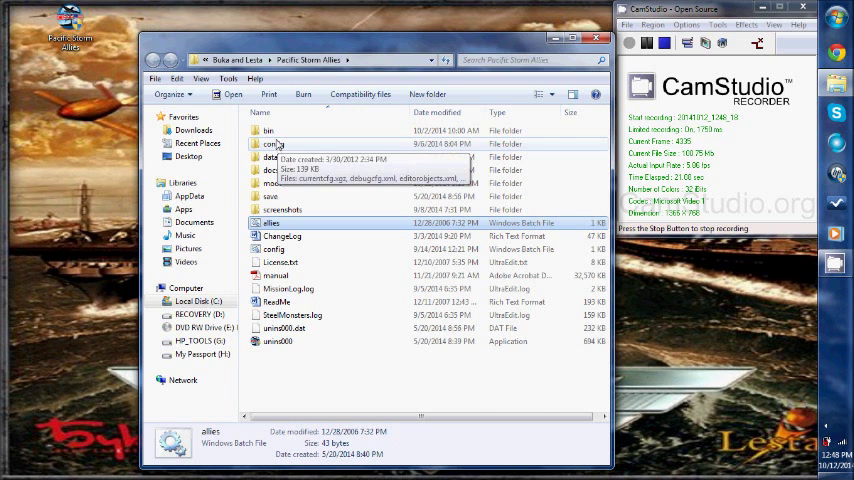
double_click(269, 130)
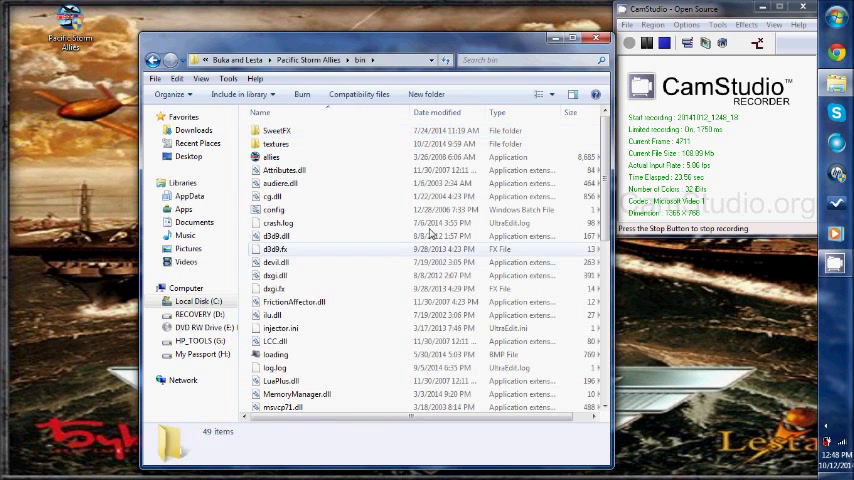
left_click(272, 157)
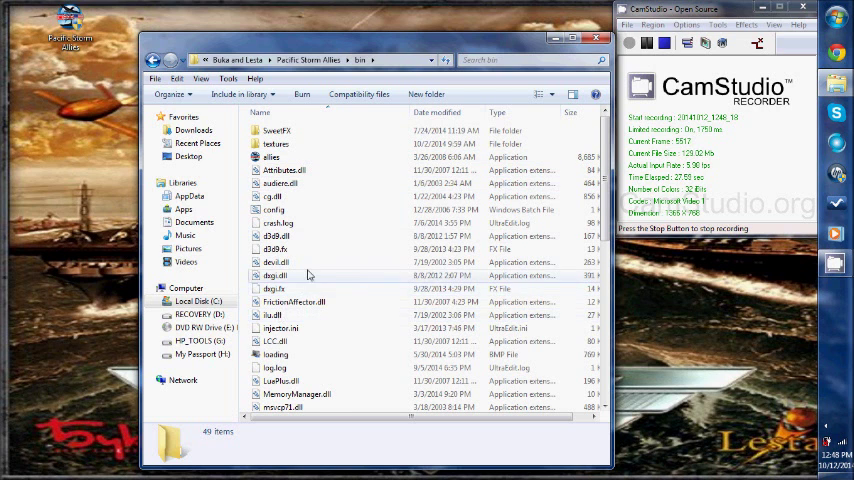
scroll("down", 3)
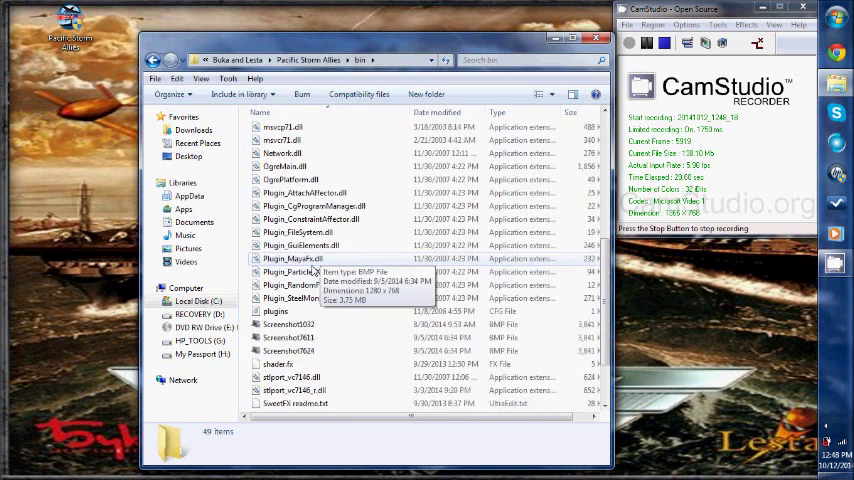
left_click(156, 60)
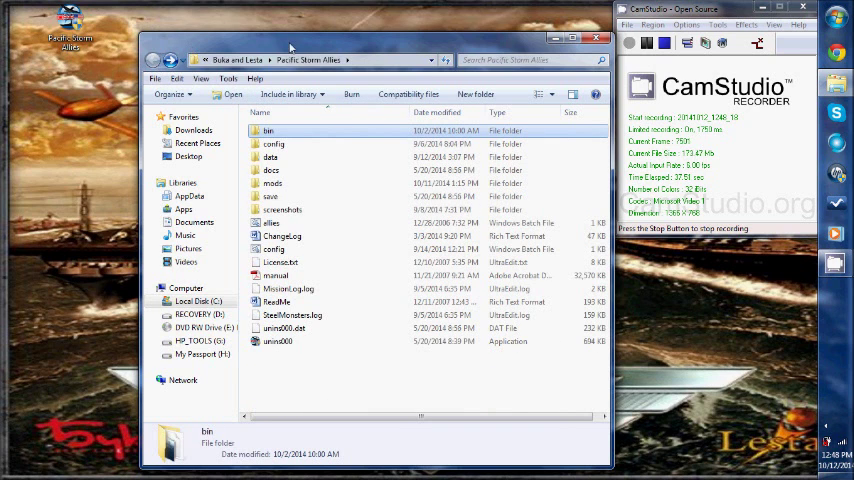
mouse_move(380, 45)
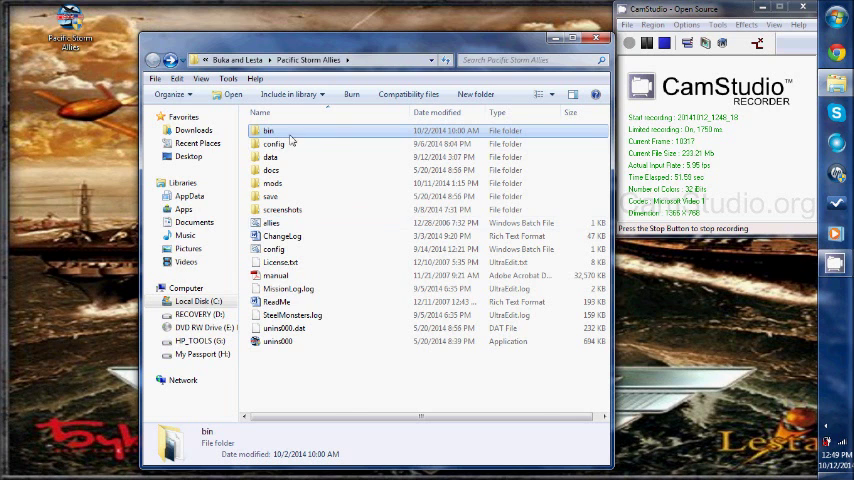
double_click(269, 130)
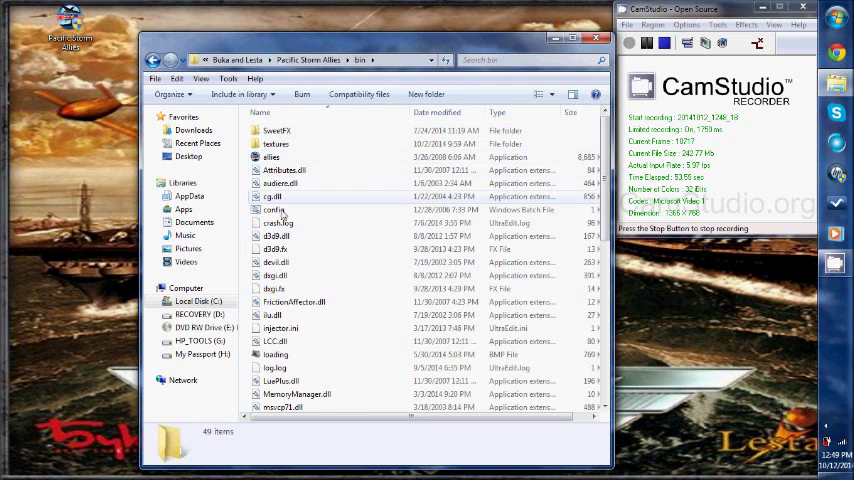
scroll("down", 3)
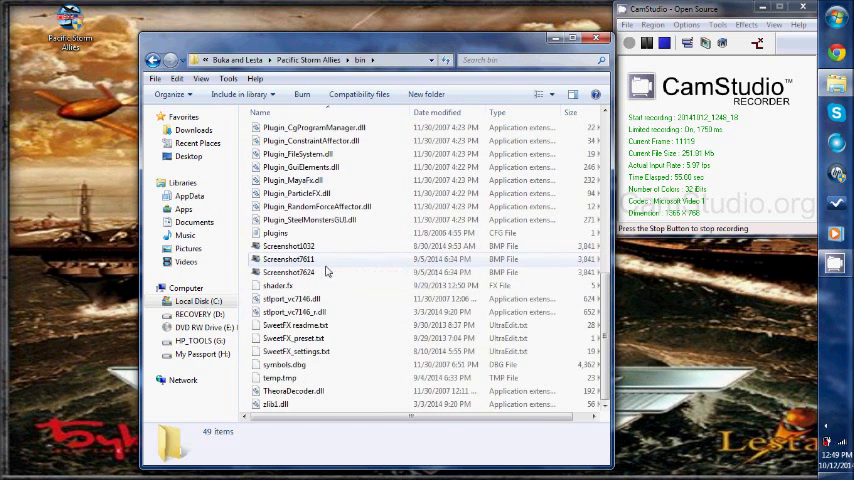
scroll("up", 3)
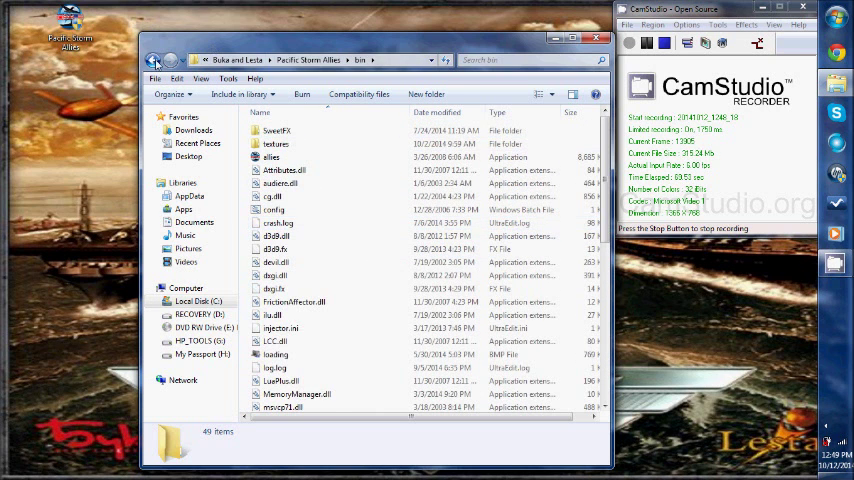
left_click(155, 60)
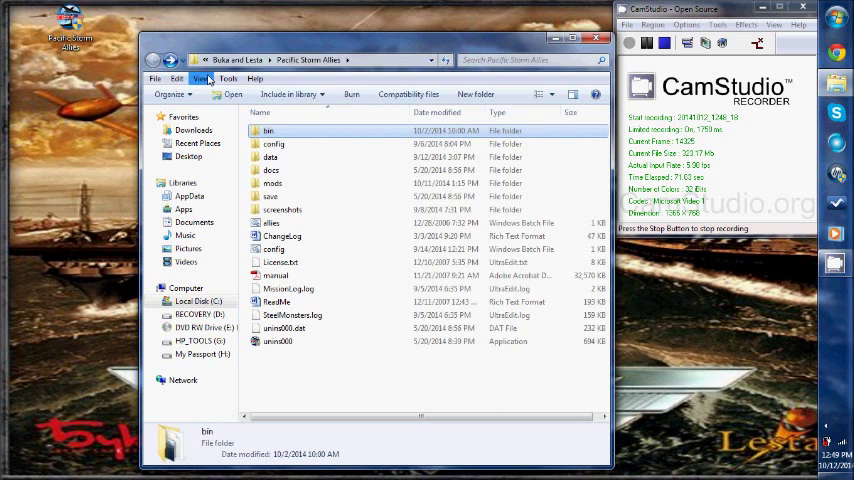
mouse_move(283, 174)
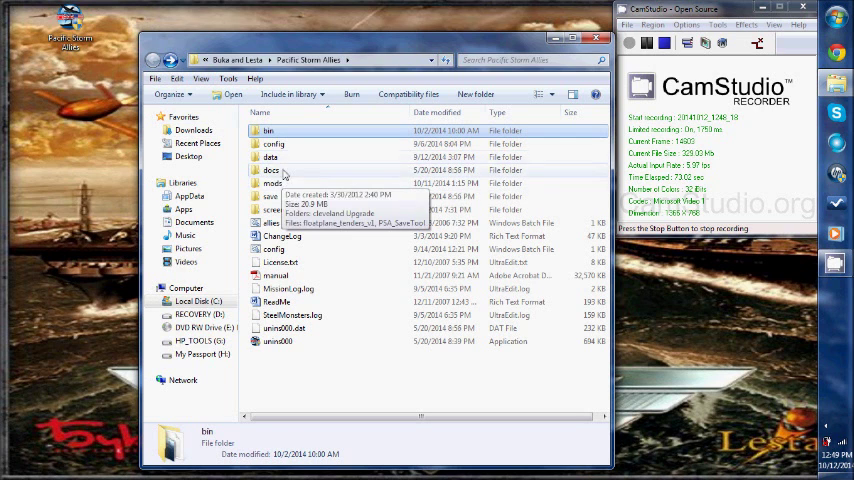
double_click(271, 157)
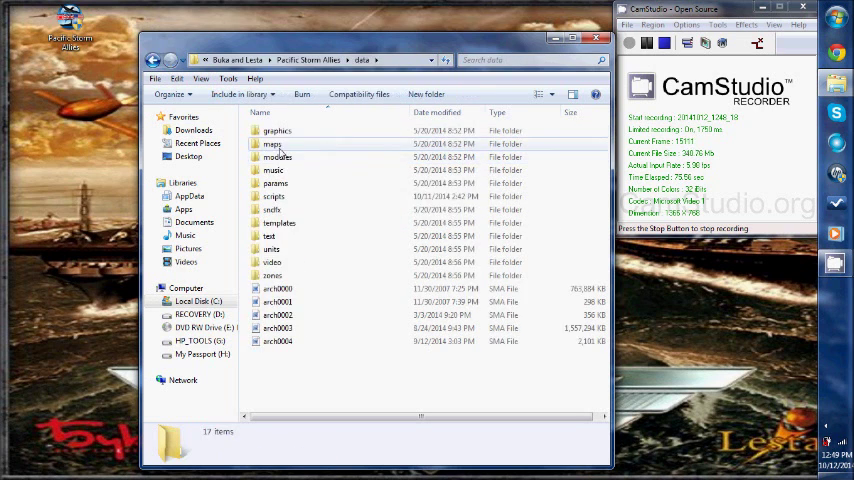
double_click(273, 196)
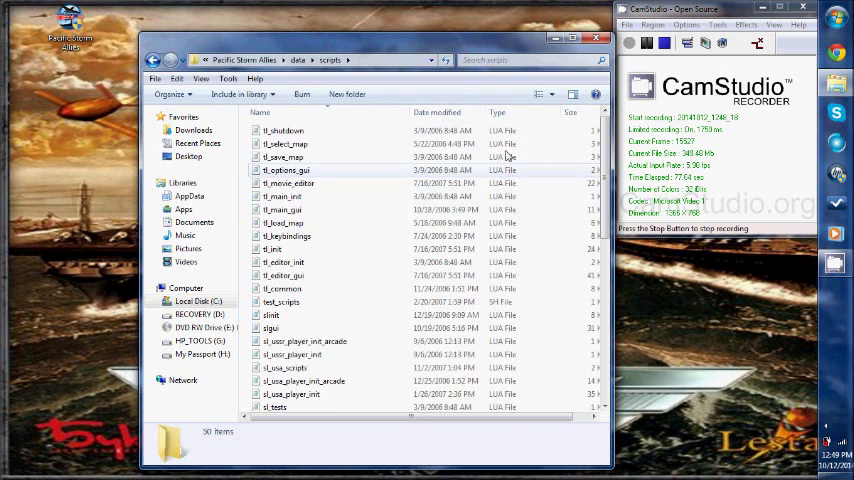
scroll("down", 3)
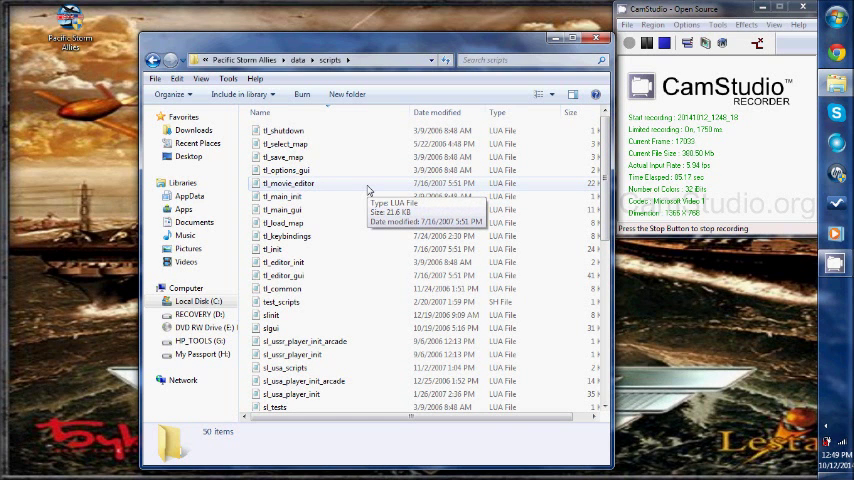
scroll("down", 3)
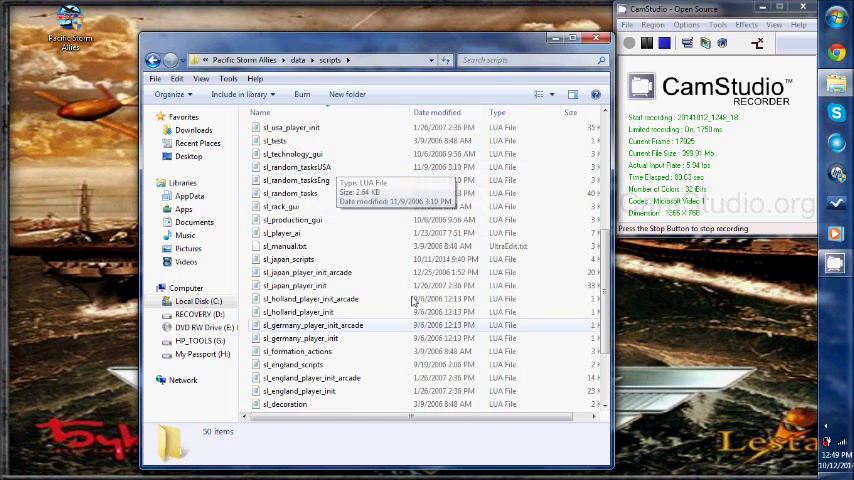
mouse_move(325, 194)
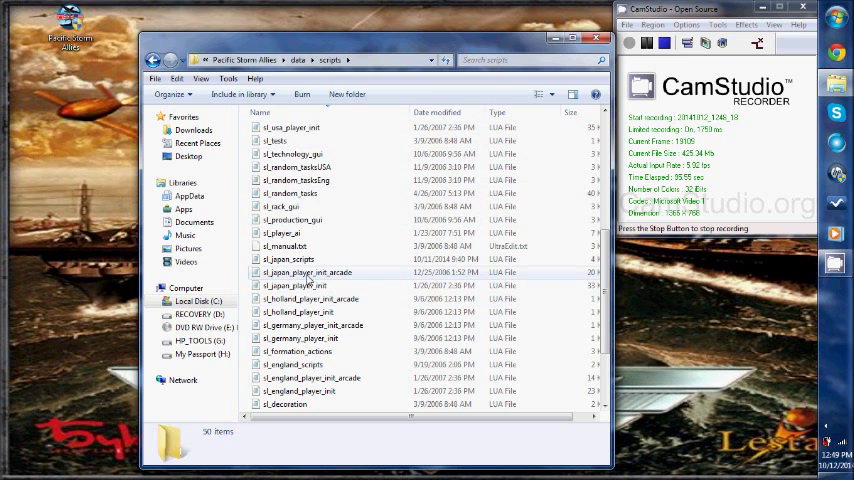
left_click(291, 219)
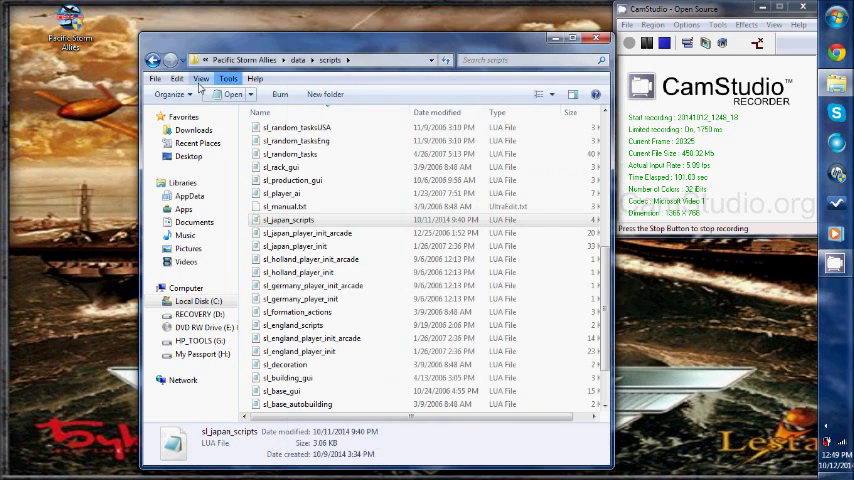
left_click(232, 94)
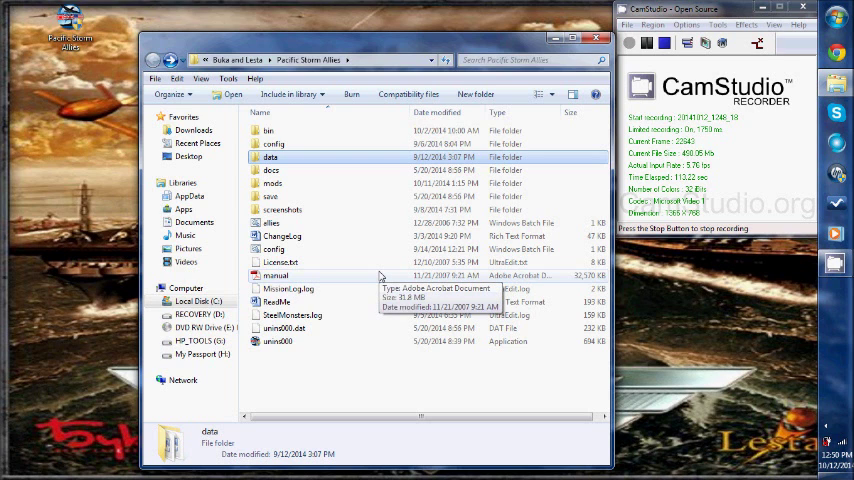
mouse_move(390, 228)
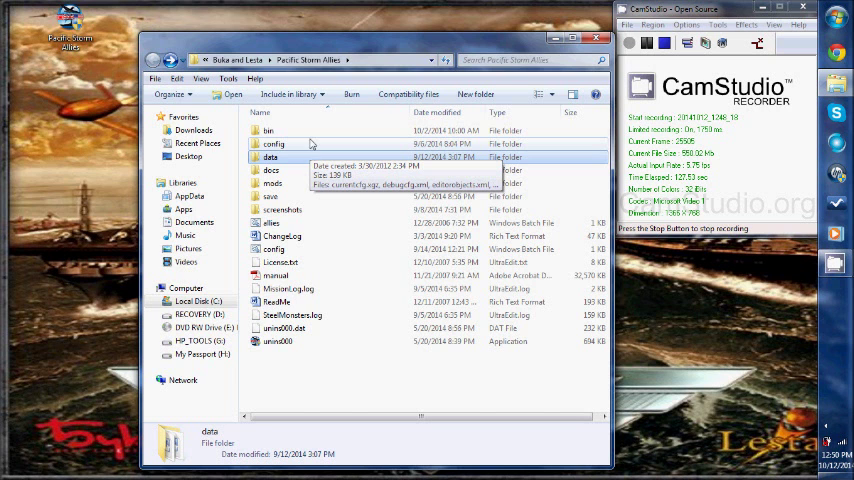
Reopen the bin folder and scroll through its DLL files
double_click(268, 130)
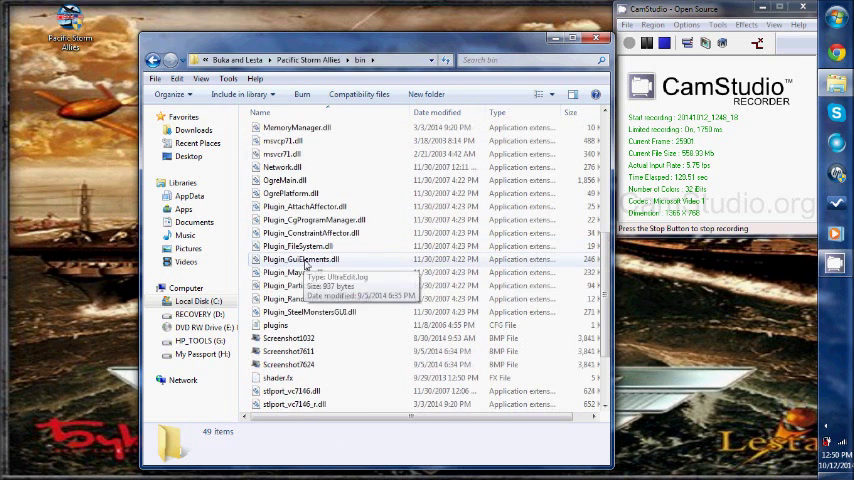
scroll("down", 3)
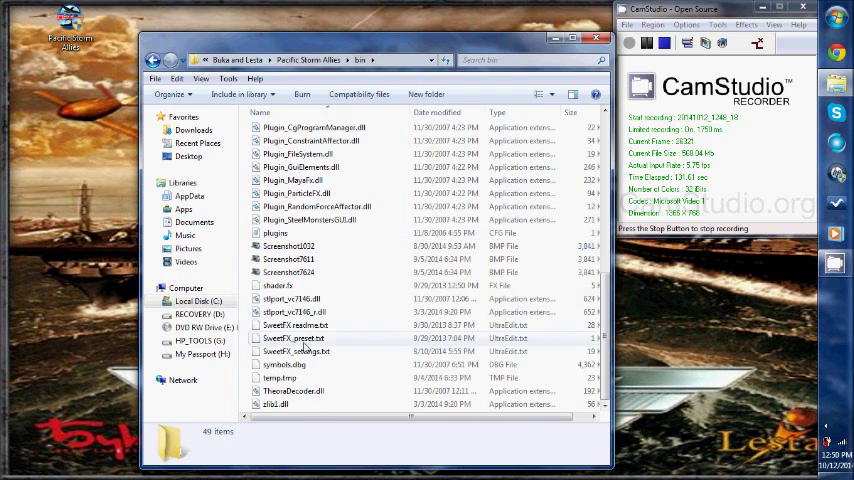
scroll("up", 3)
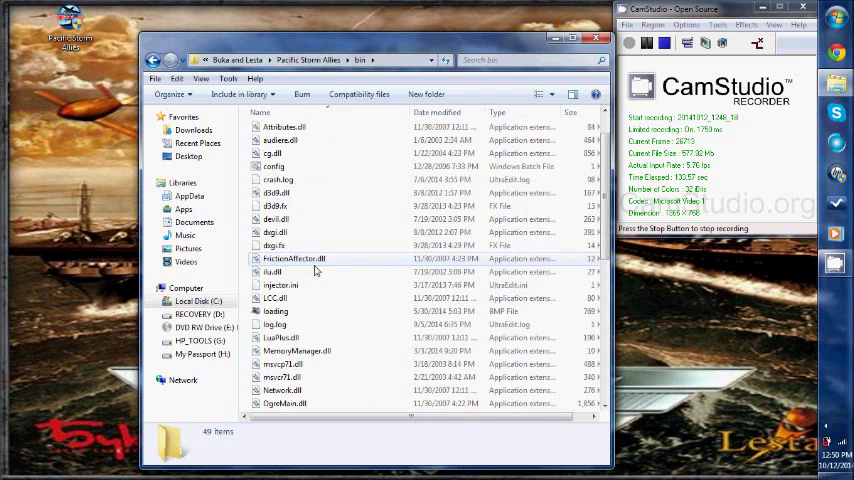
scroll("up", 3)
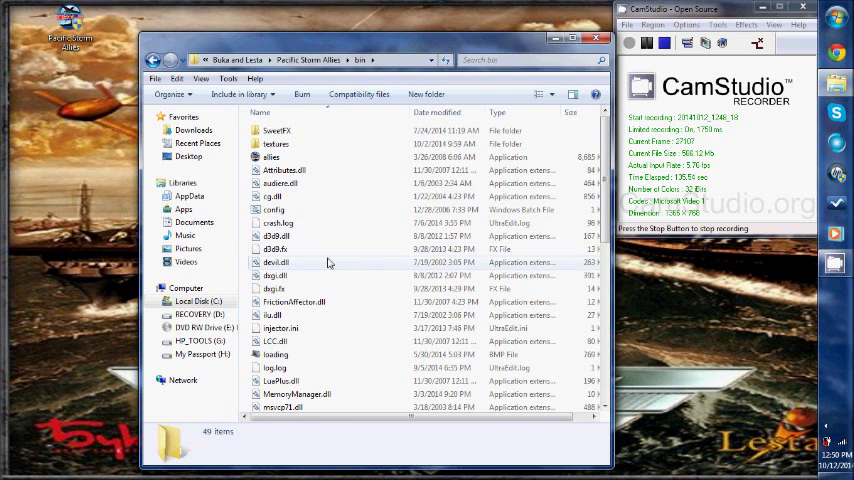
mouse_move(327, 263)
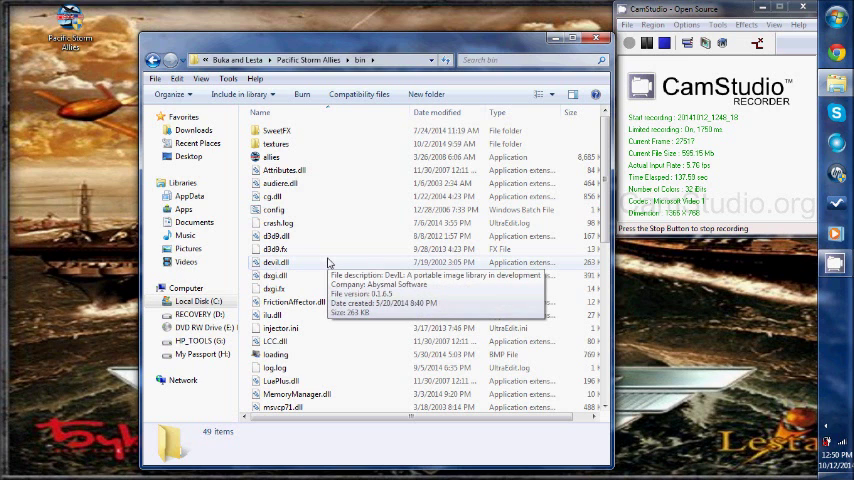
mouse_move(430, 262)
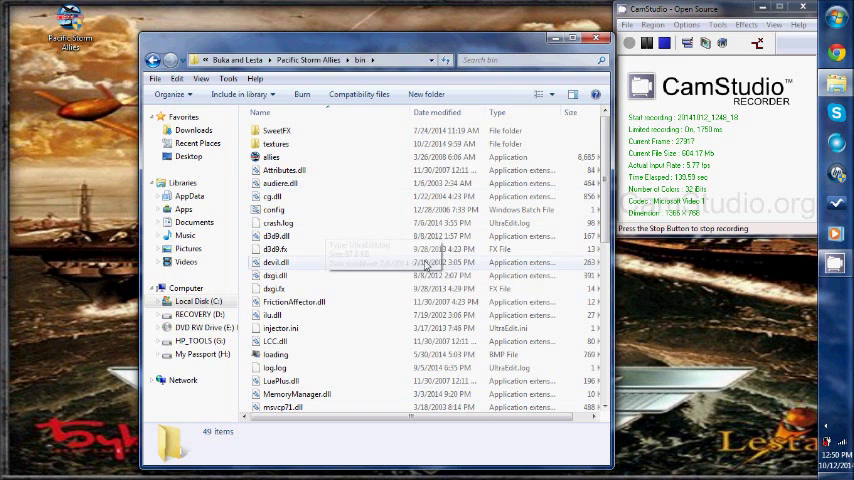
scroll("down", 3)
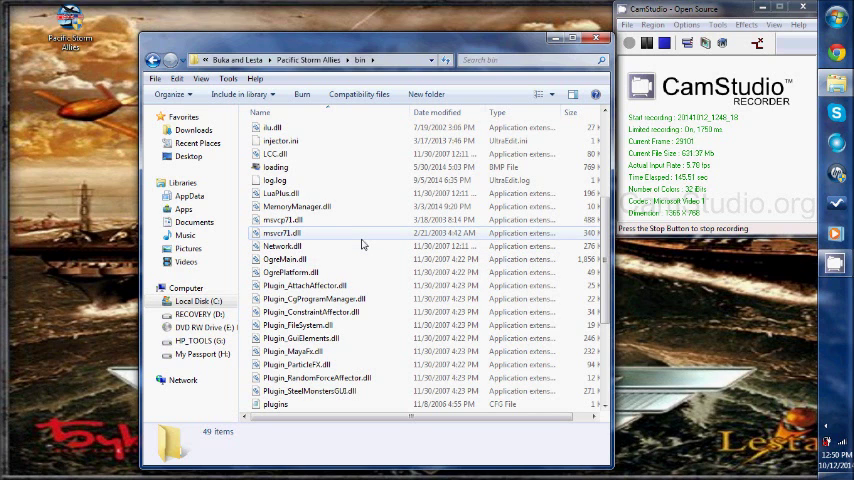
View OgrePlatform.dll's details, then go back to the Pacific Storm Allies folder
left_click(292, 272)
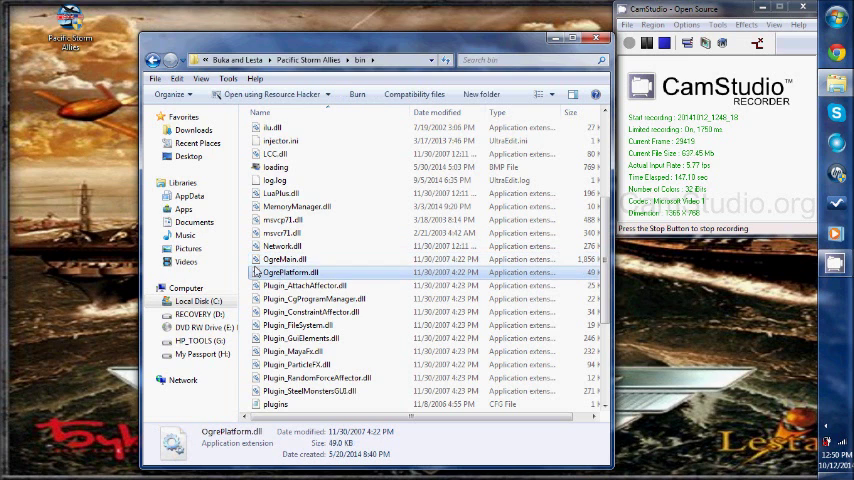
left_click(283, 233)
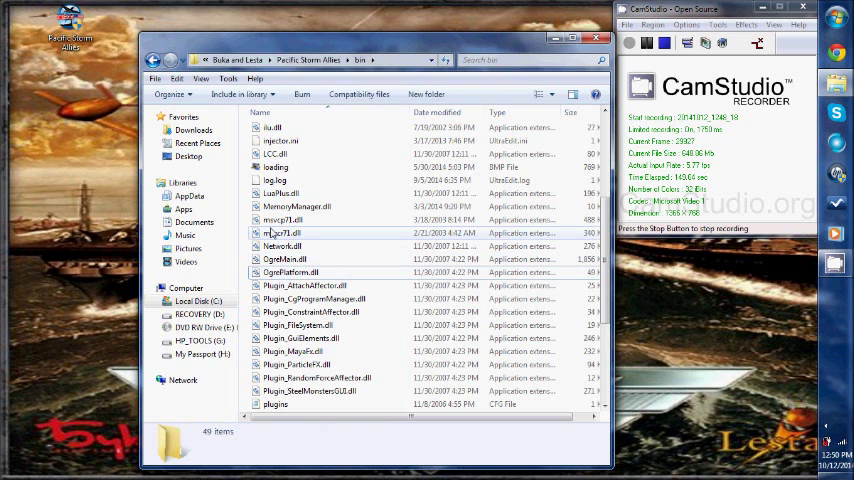
mouse_move(283, 232)
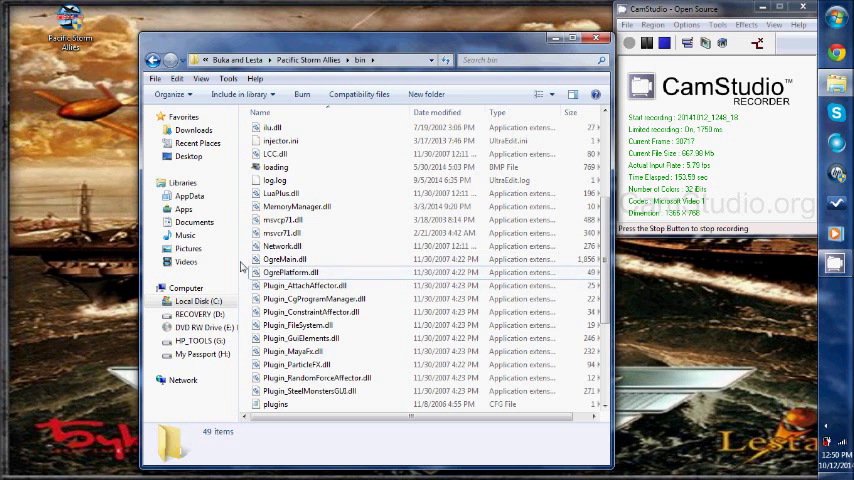
scroll("up", 3)
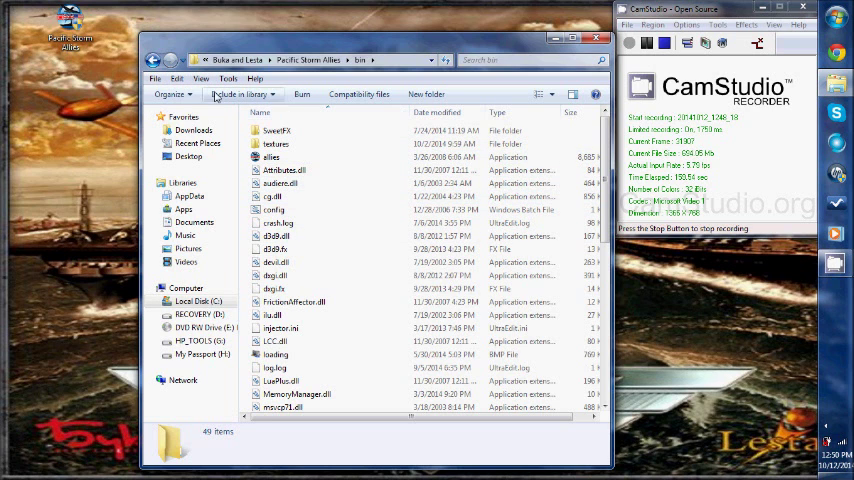
left_click(153, 60)
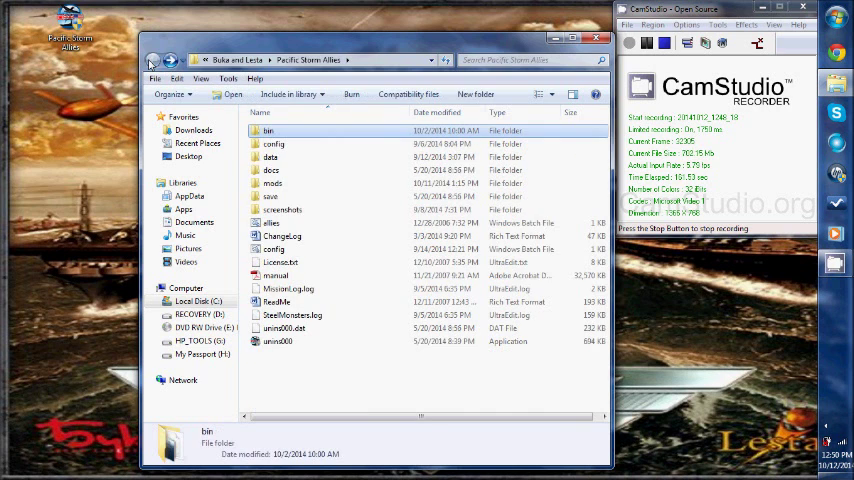
Open the data folder and select an item among its subfolders and arch SMA archives
left_click(270, 157)
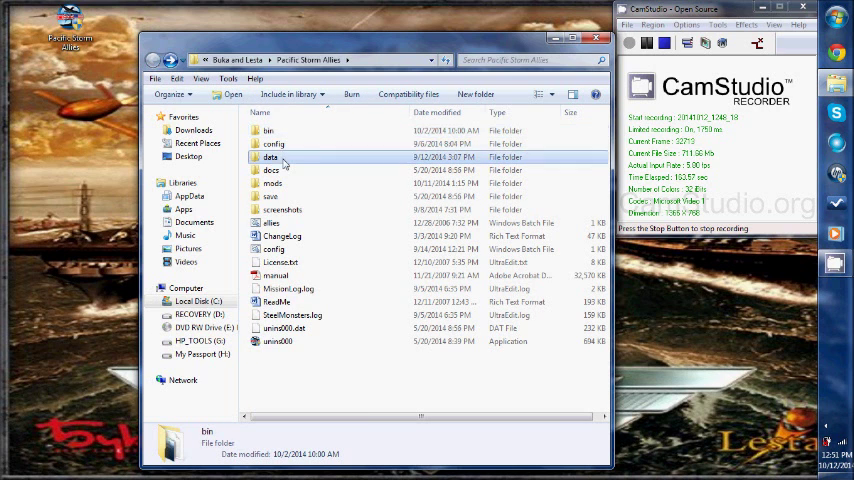
double_click(271, 157)
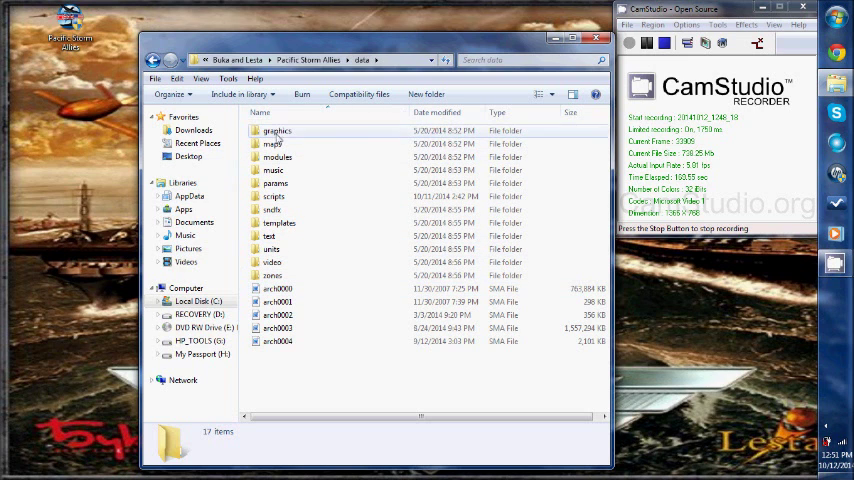
left_click(280, 288)
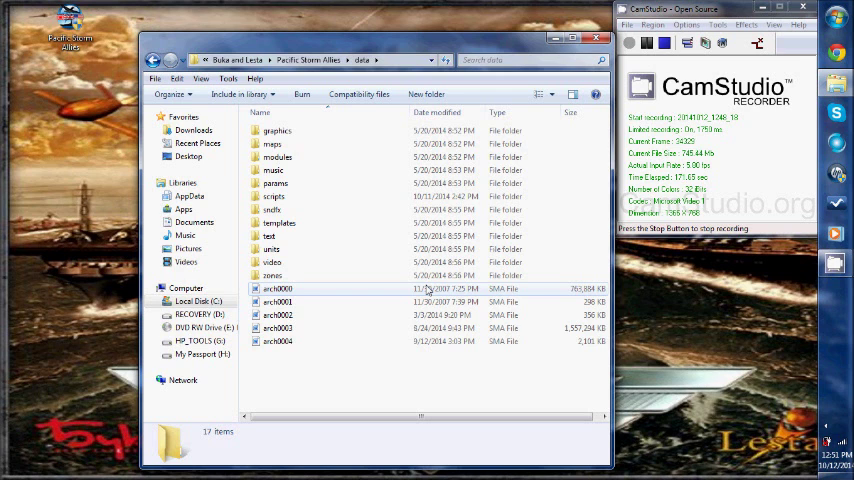
mouse_move(280, 314)
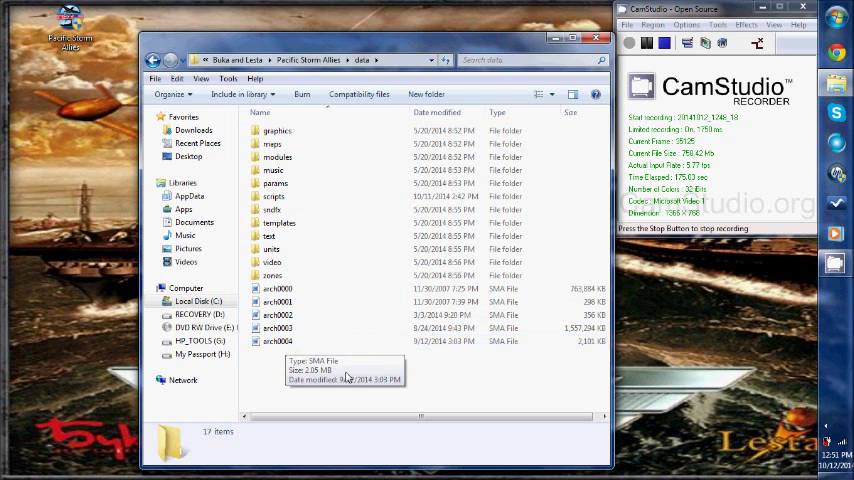
mouse_move(380, 358)
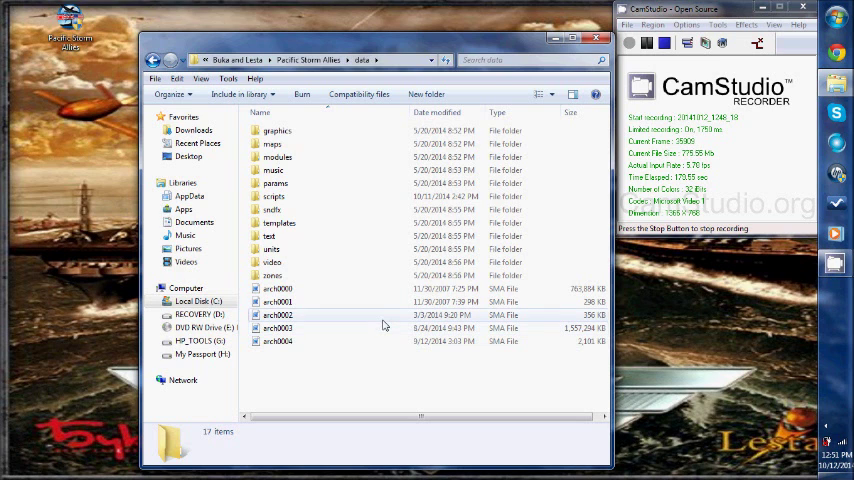
mouse_move(272, 262)
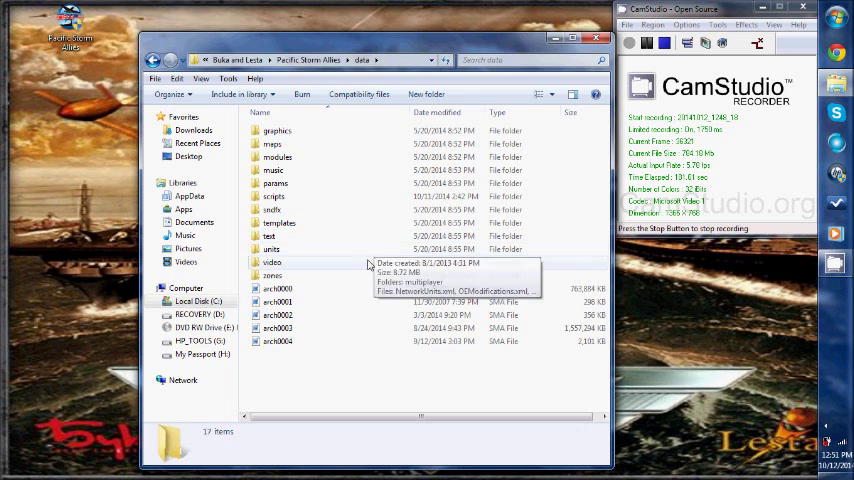
mouse_move(373, 328)
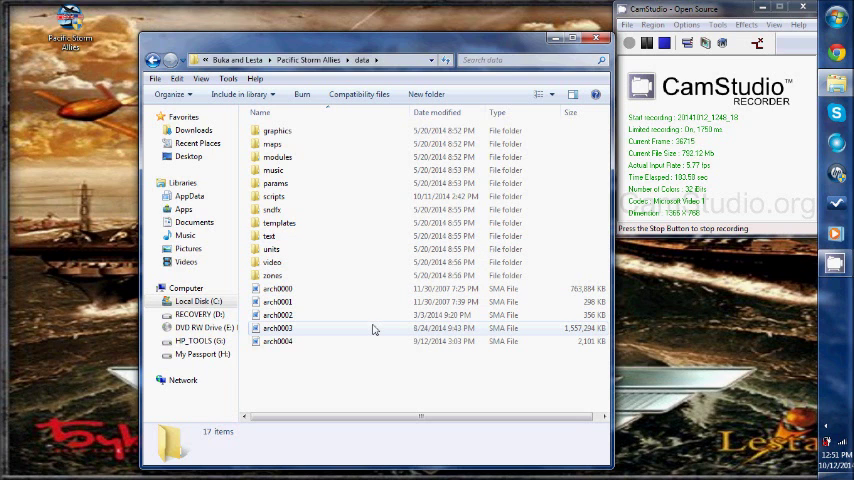
mouse_move(375, 328)
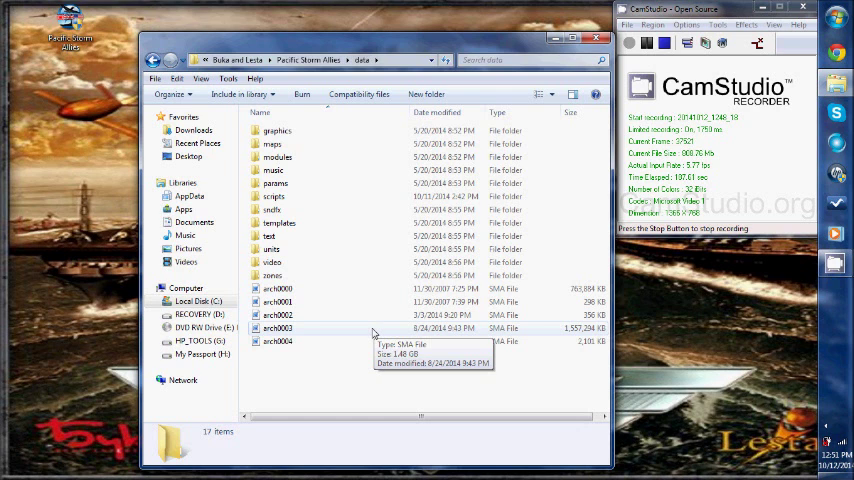
mouse_move(332, 282)
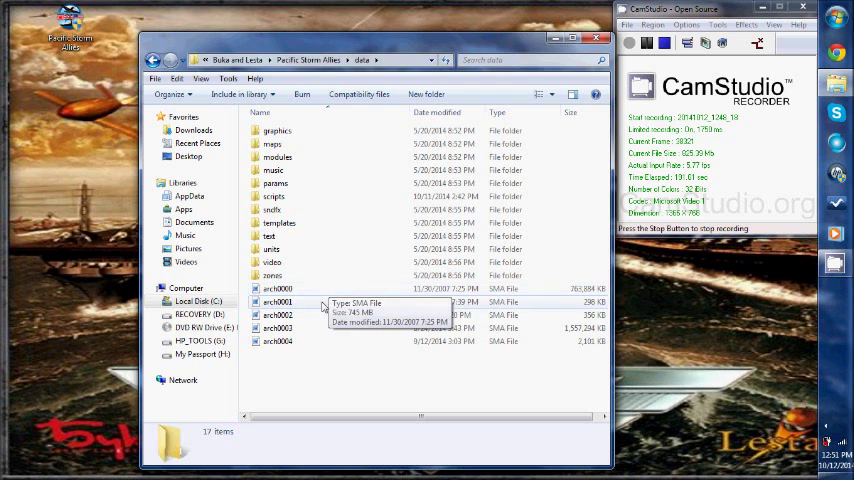
mouse_move(275, 183)
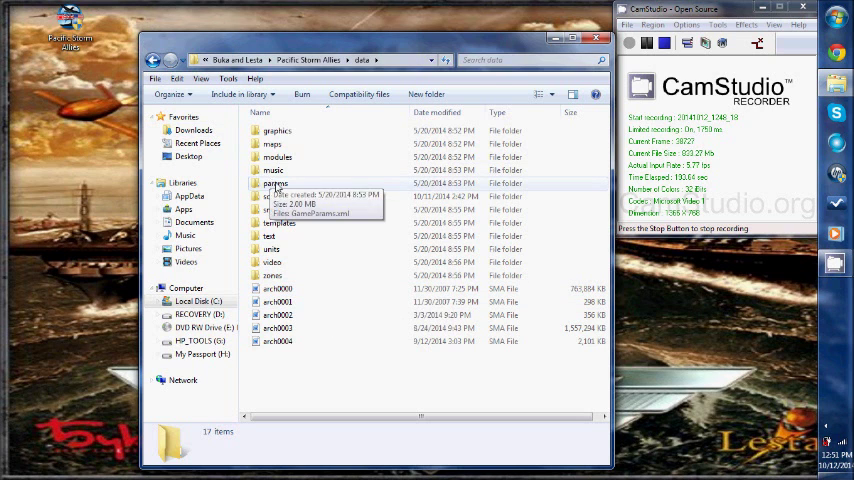
double_click(275, 183)
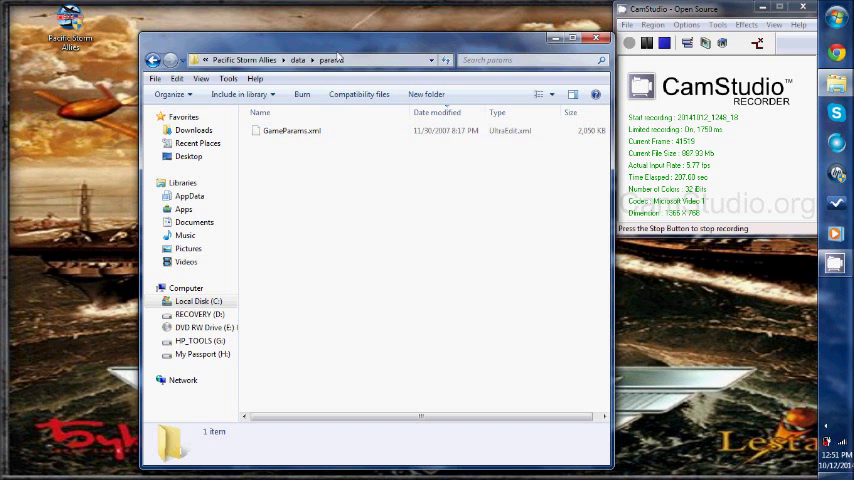
left_click(297, 59)
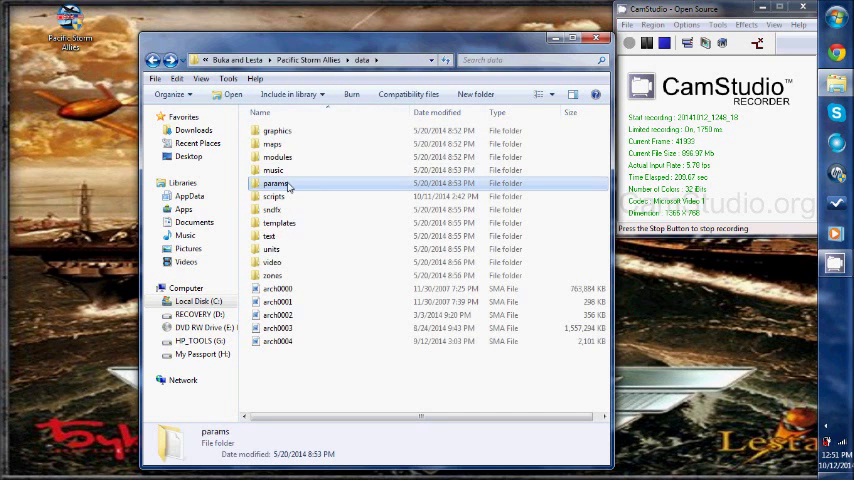
mouse_move(278, 183)
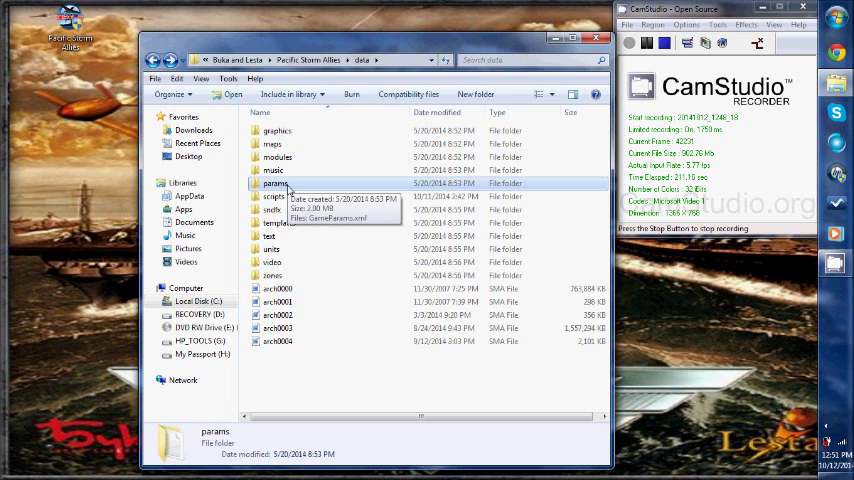
mouse_move(309, 195)
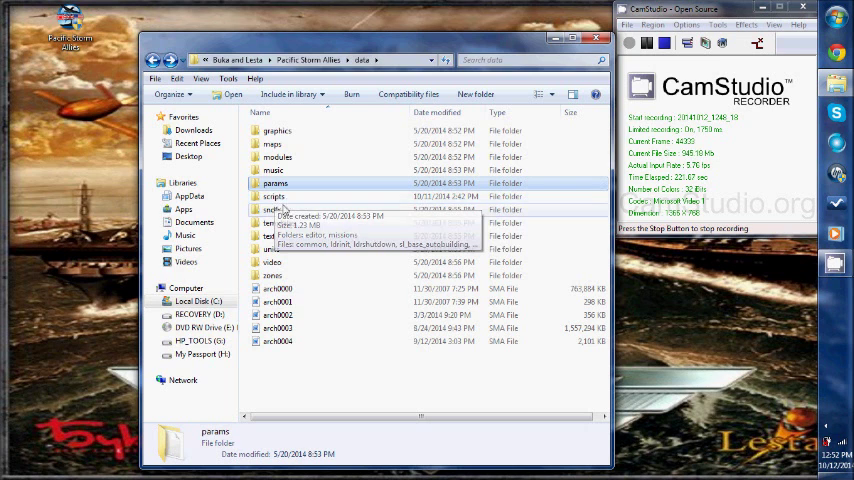
left_click(272, 209)
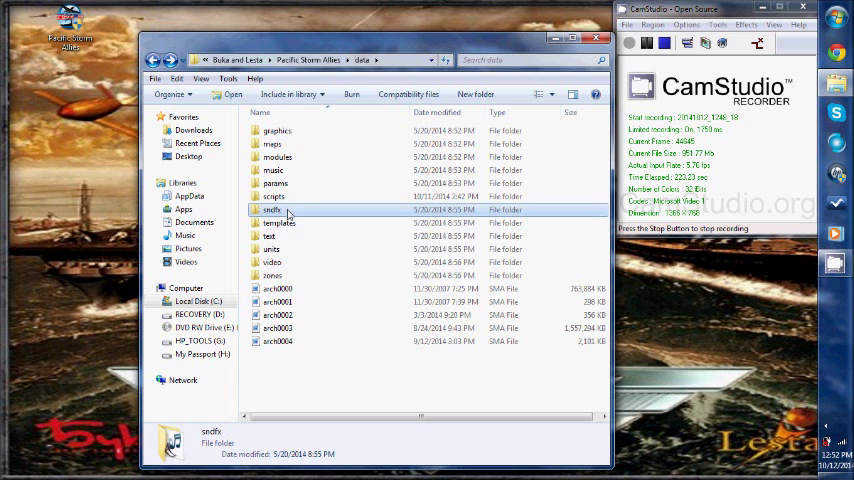
left_click(268, 236)
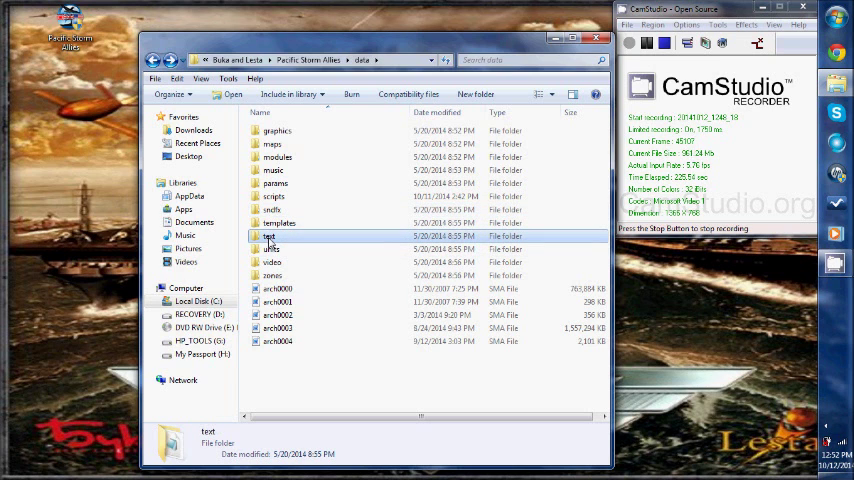
Check the text folder, return to data, and open the units folder
double_click(269, 236)
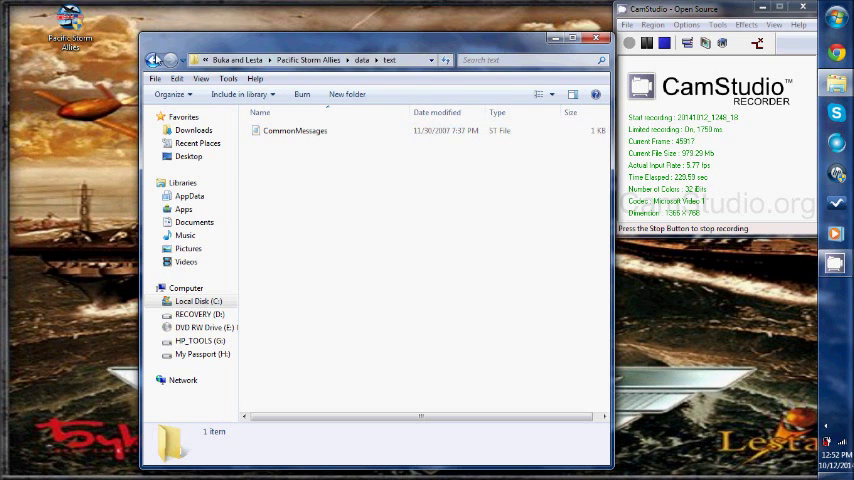
left_click(155, 60)
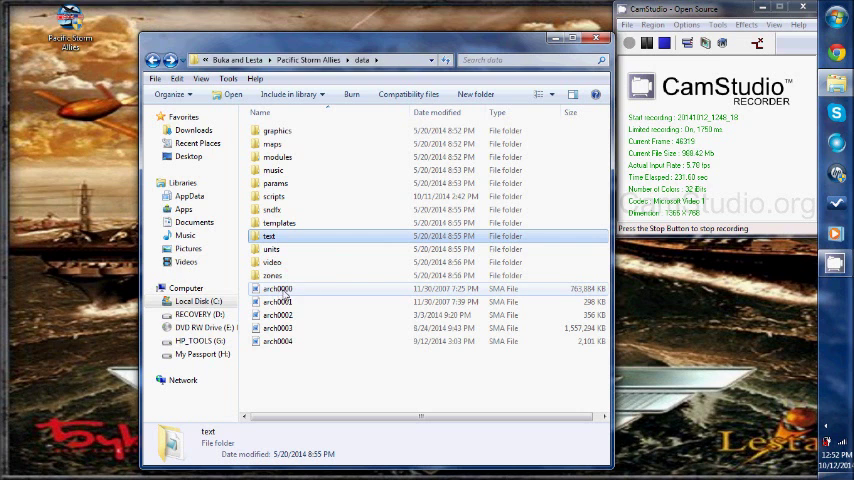
mouse_move(305, 302)
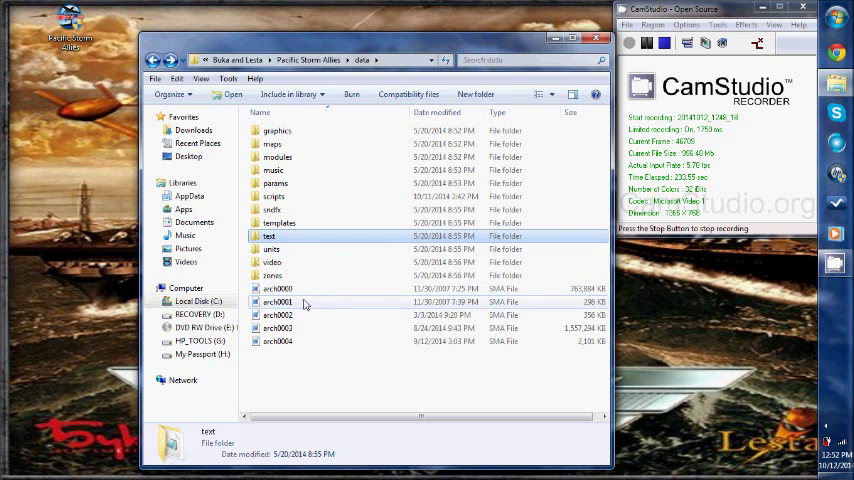
left_click(272, 249)
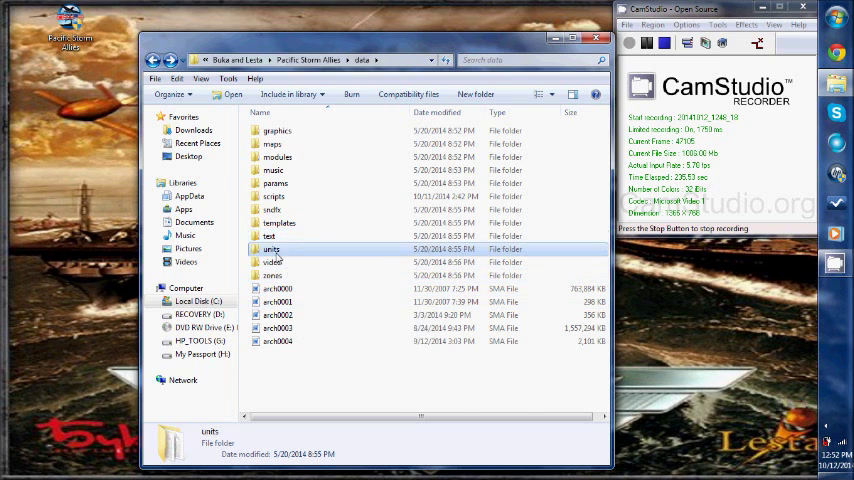
double_click(271, 248)
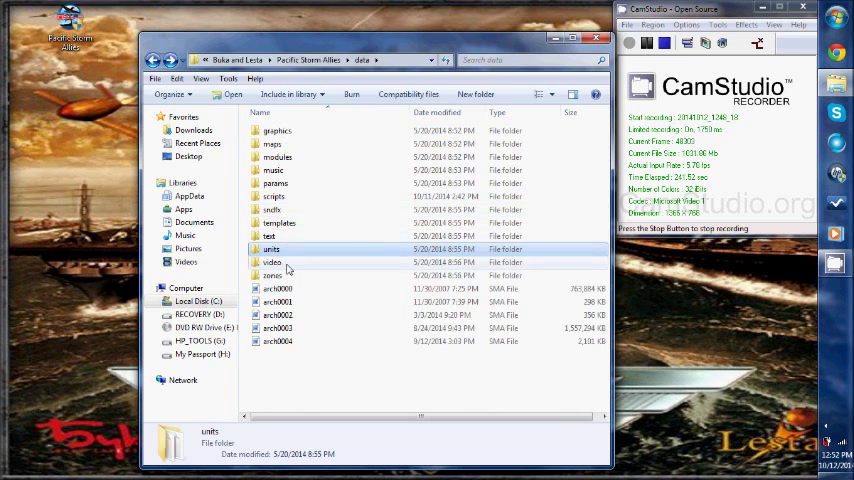
View the video folder's OGG files, return to data, and open zones
double_click(272, 262)
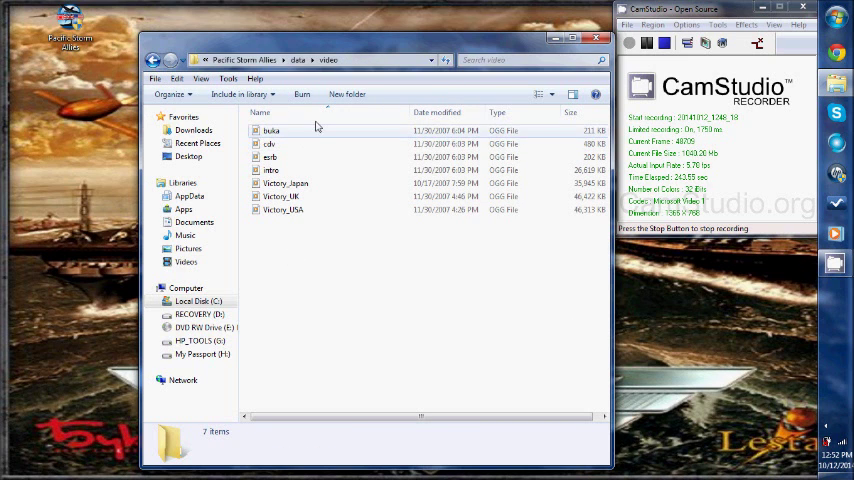
left_click(270, 143)
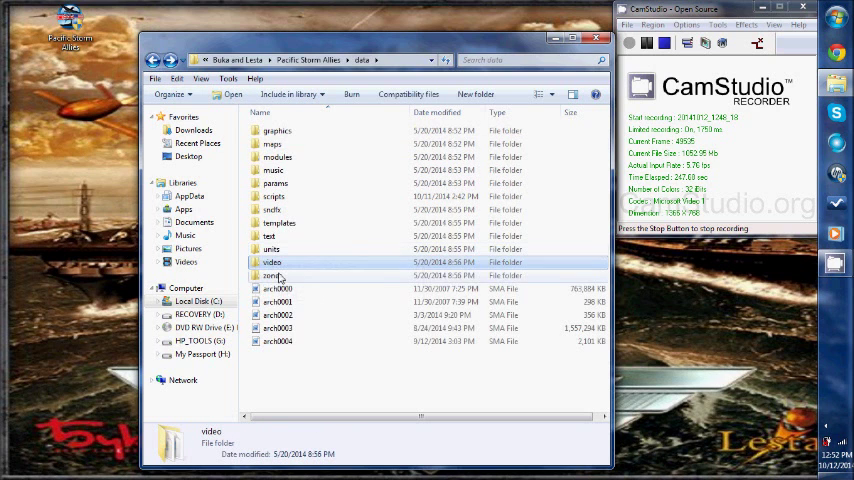
double_click(272, 275)
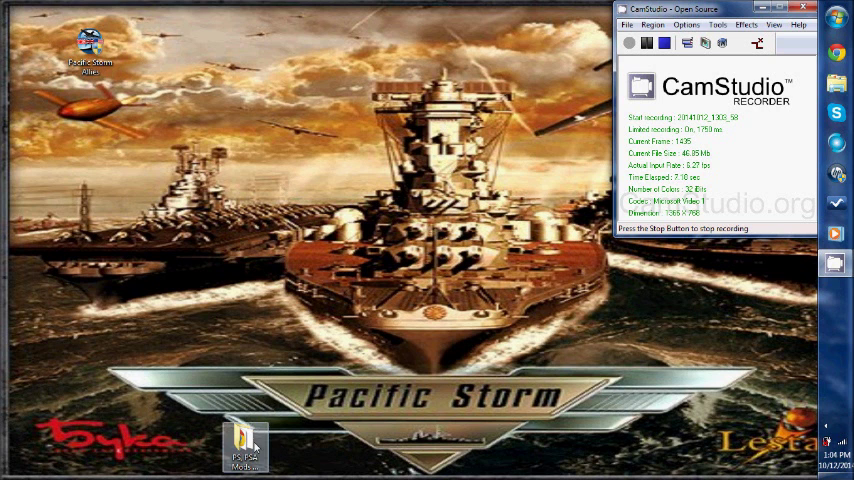
Open the desktop PS, PSA Mods folder and select two of its entries
double_click(244, 445)
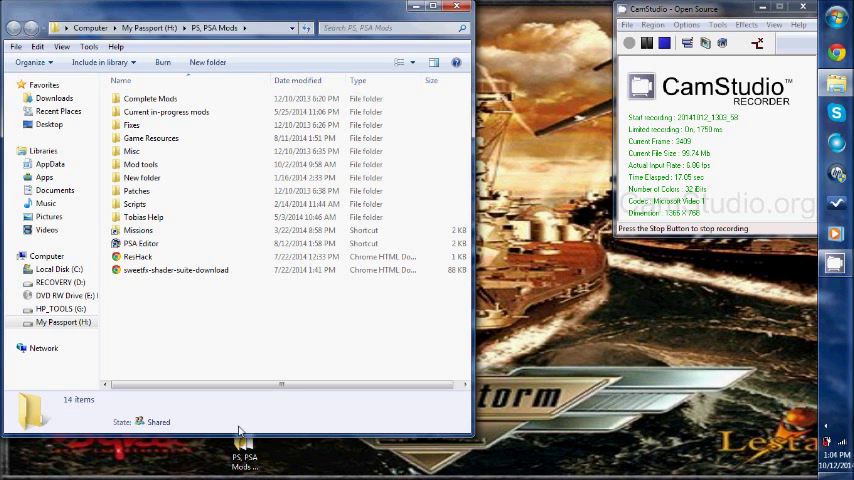
mouse_move(330, 371)
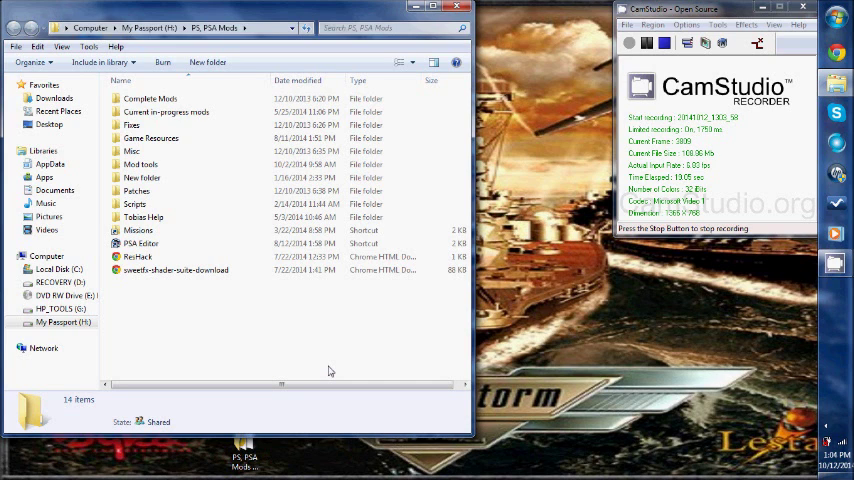
left_click(131, 125)
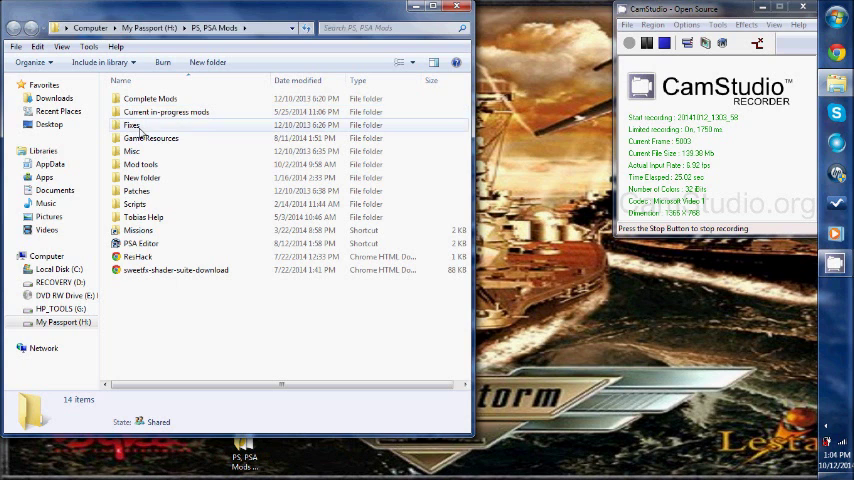
left_click(131, 151)
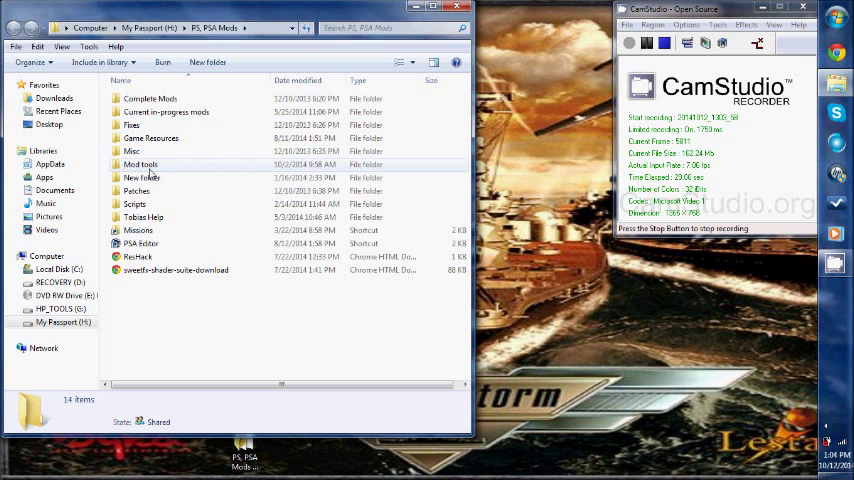
mouse_move(142, 177)
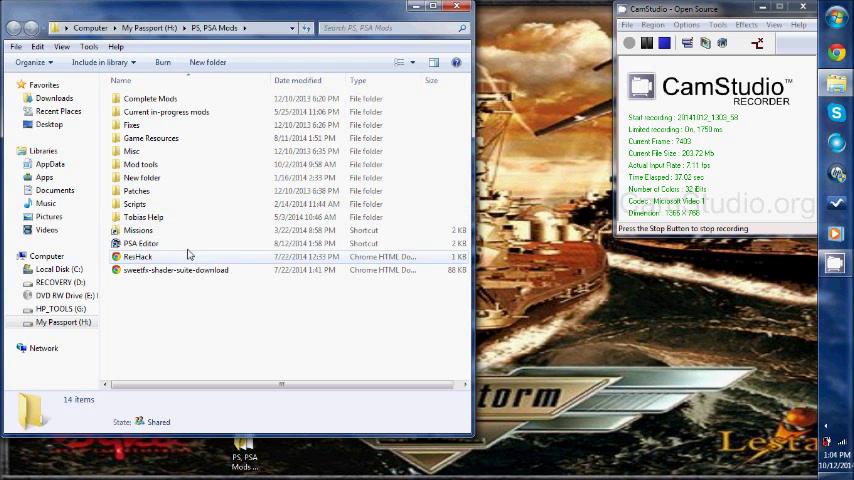
mouse_move(145, 243)
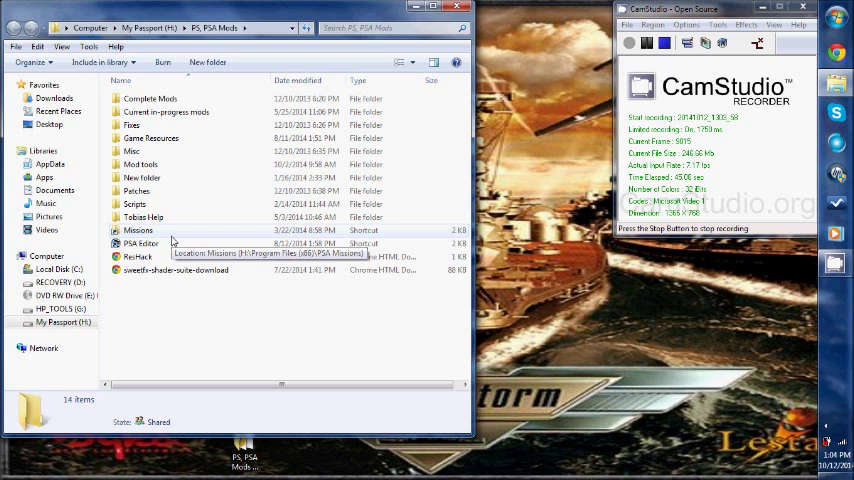
mouse_move(144, 270)
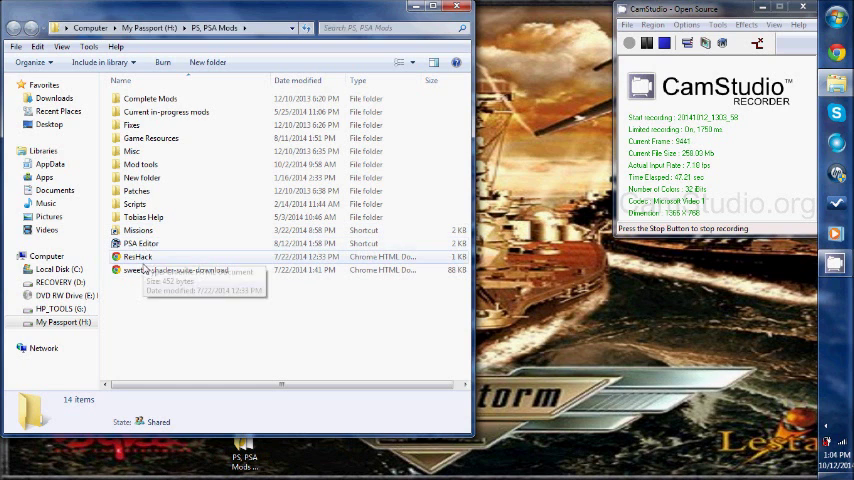
mouse_move(141, 243)
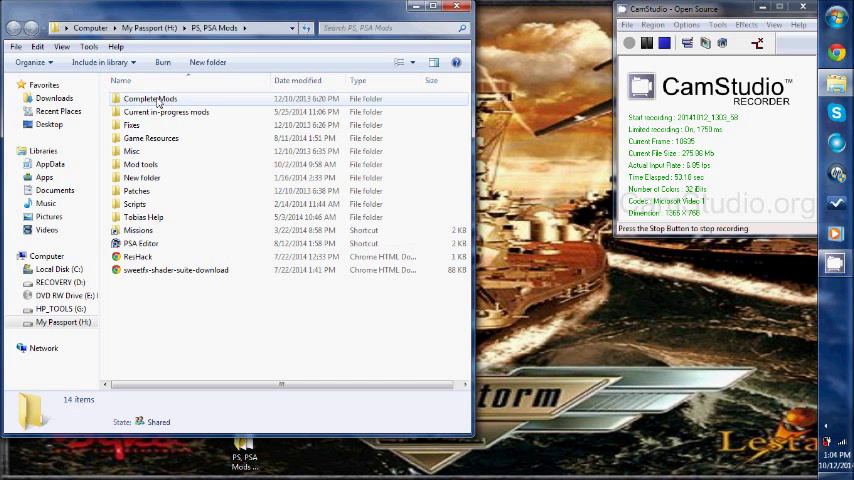
double_click(150, 98)
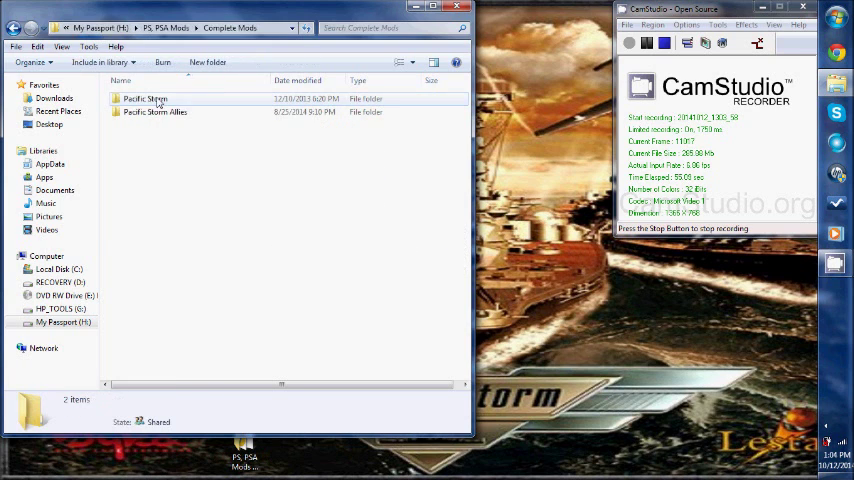
left_click(145, 98)
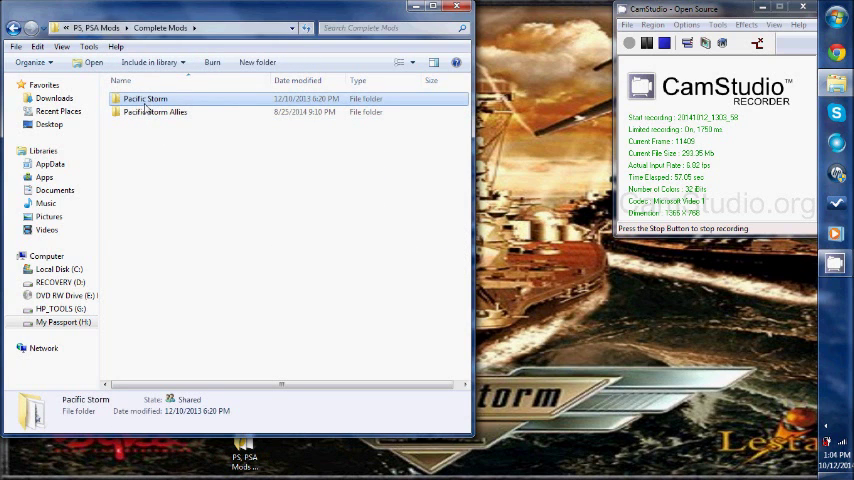
left_click(155, 112)
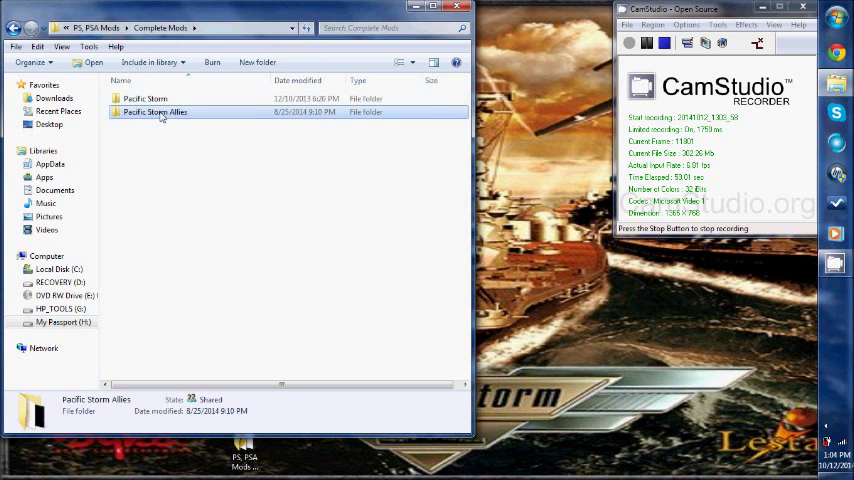
double_click(154, 111)
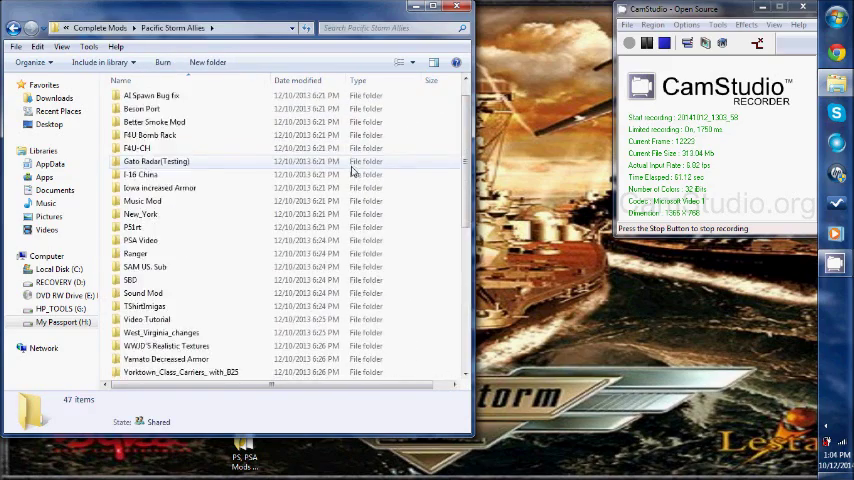
scroll("up", 3)
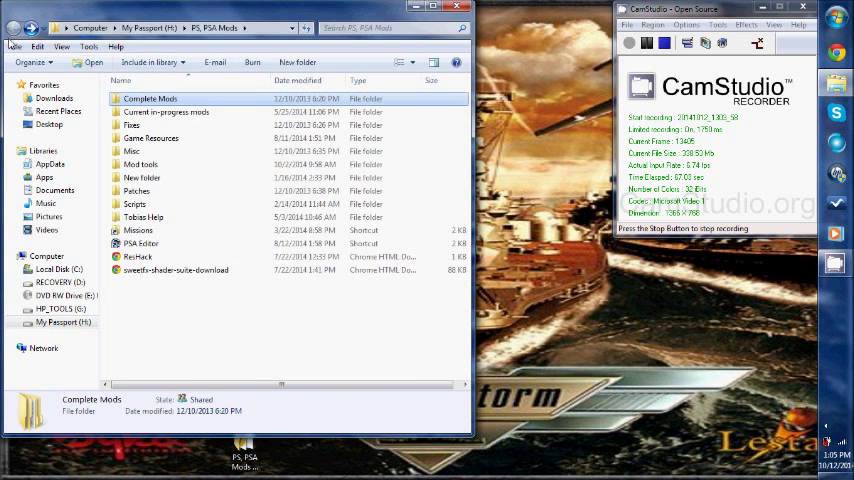
double_click(166, 111)
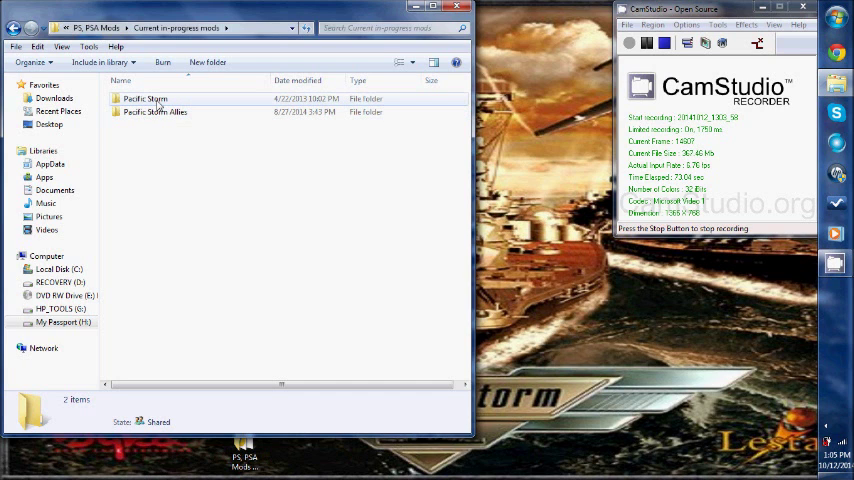
mouse_move(160, 99)
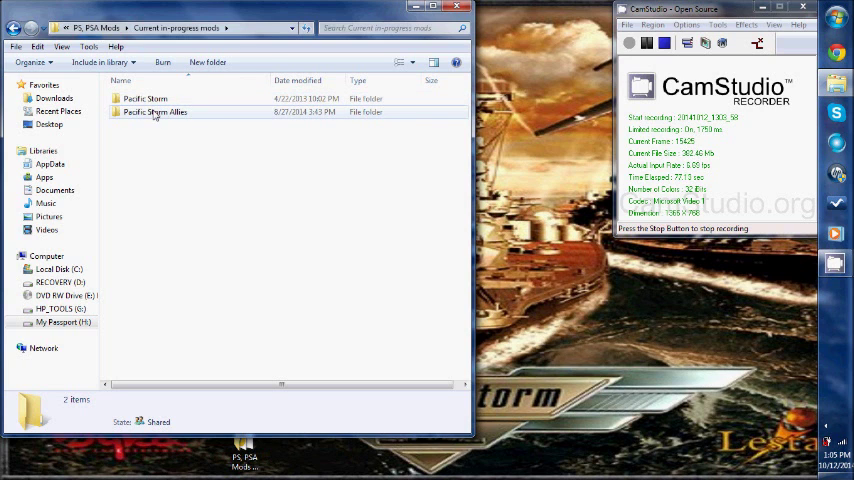
double_click(155, 111)
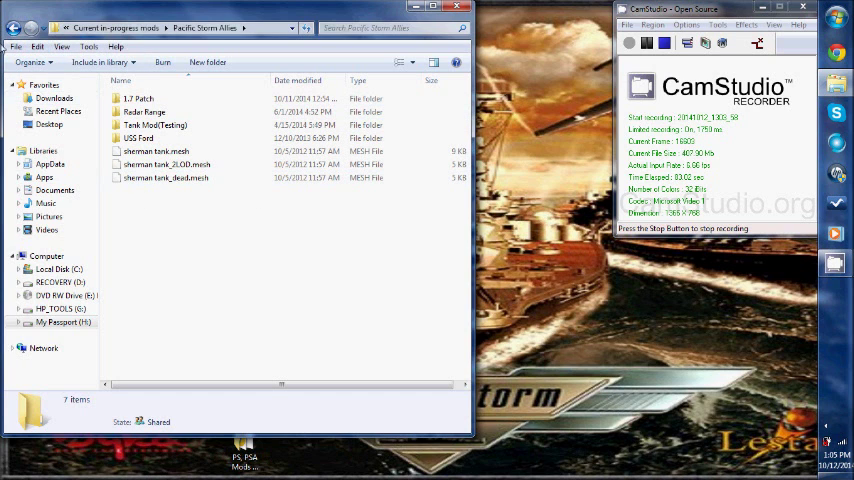
left_click(15, 27)
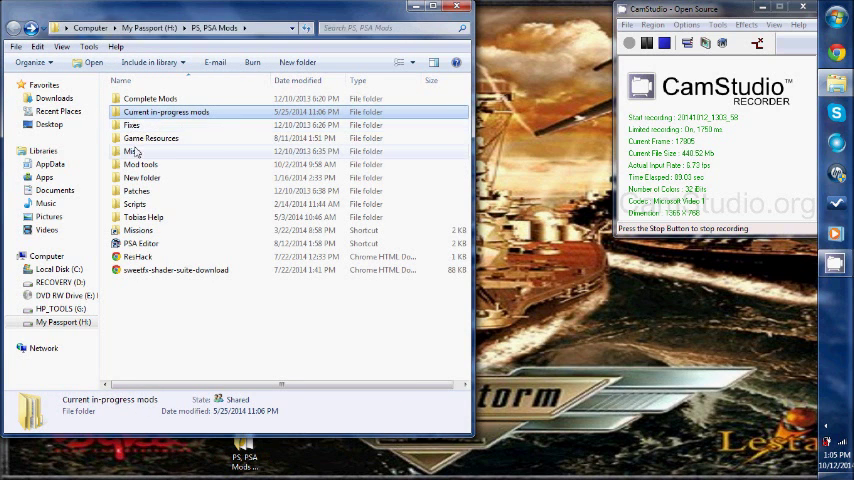
double_click(131, 125)
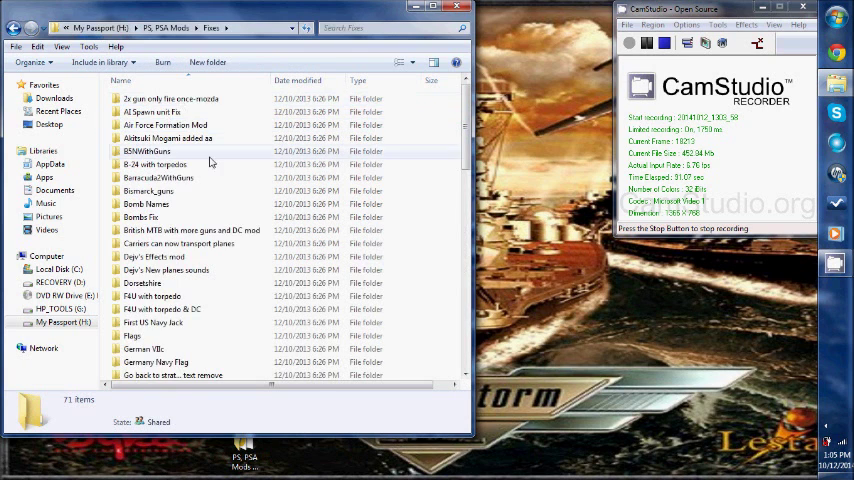
scroll("down", 3)
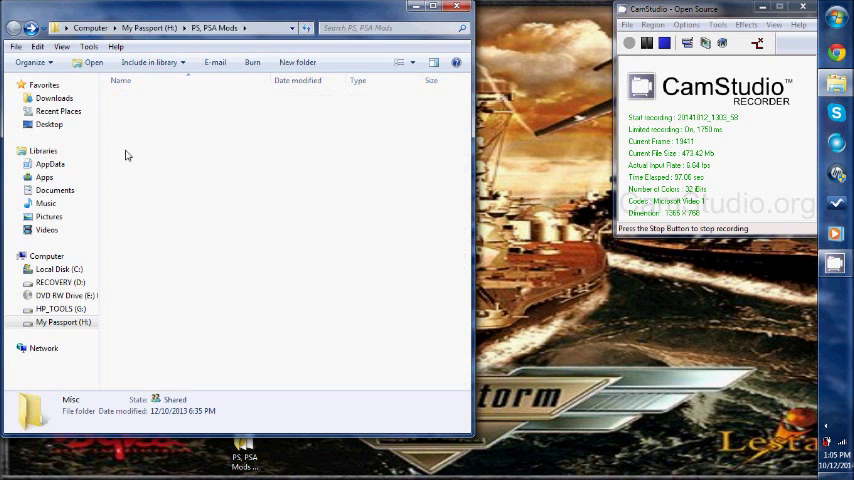
double_click(71, 405)
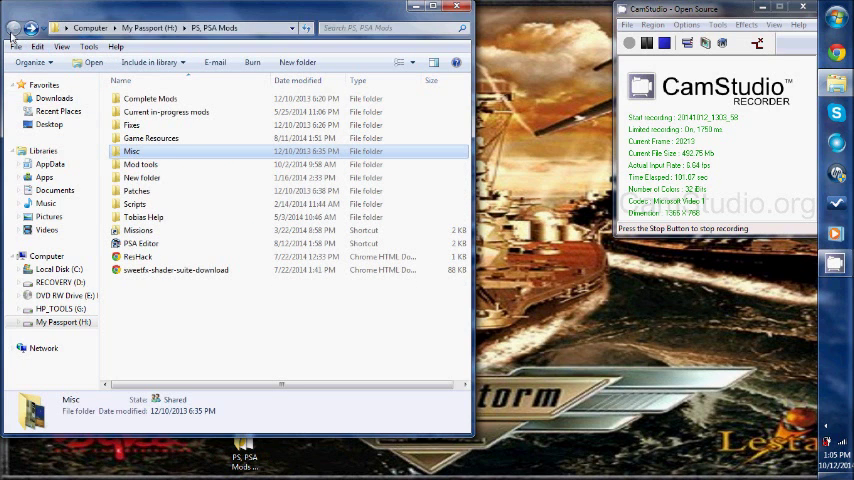
double_click(141, 164)
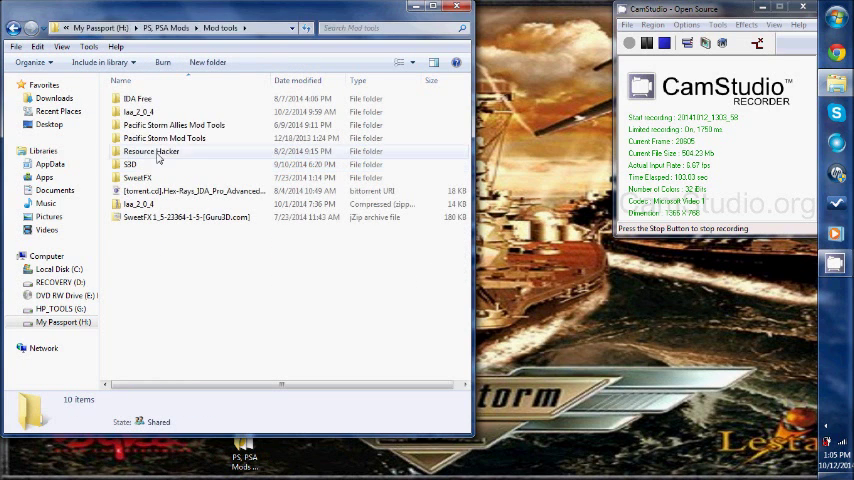
left_click(165, 138)
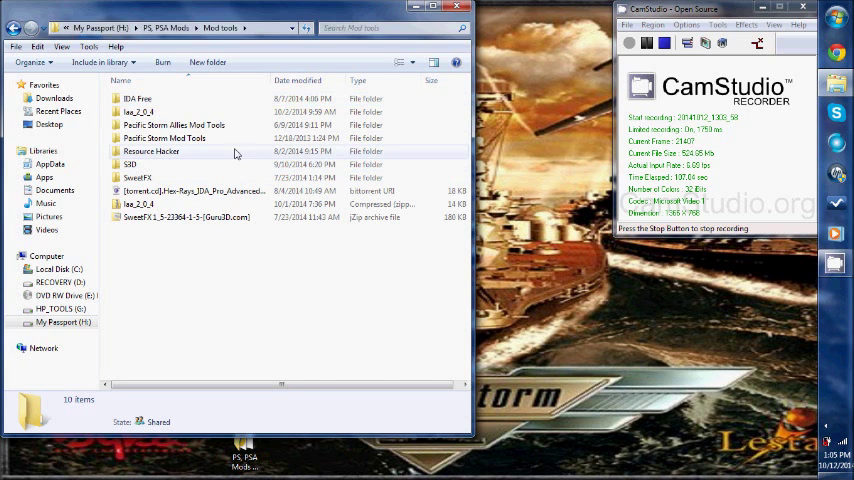
left_click(174, 124)
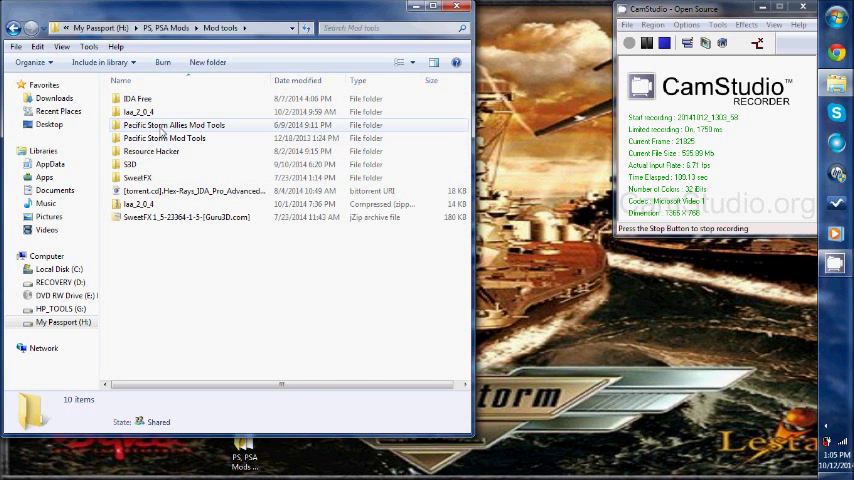
double_click(174, 124)
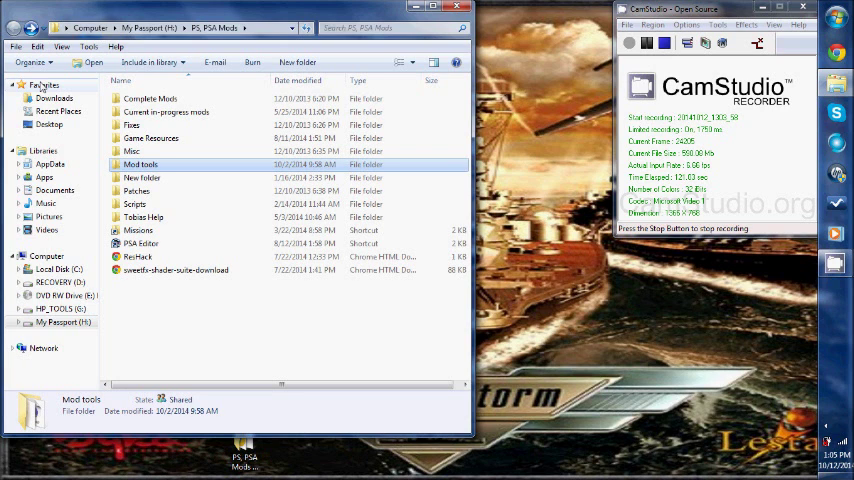
mouse_move(200, 292)
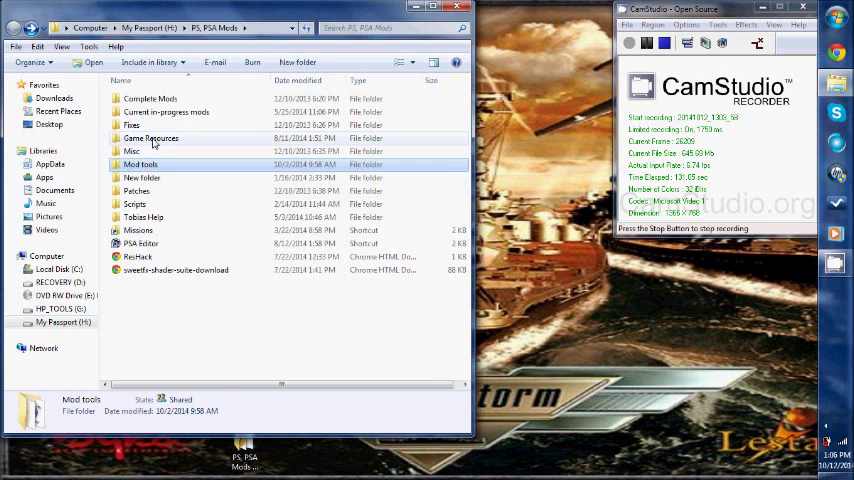
Show Game Resources' properties: 1.94 GB across 19,891 files and 306 folders
double_click(151, 138)
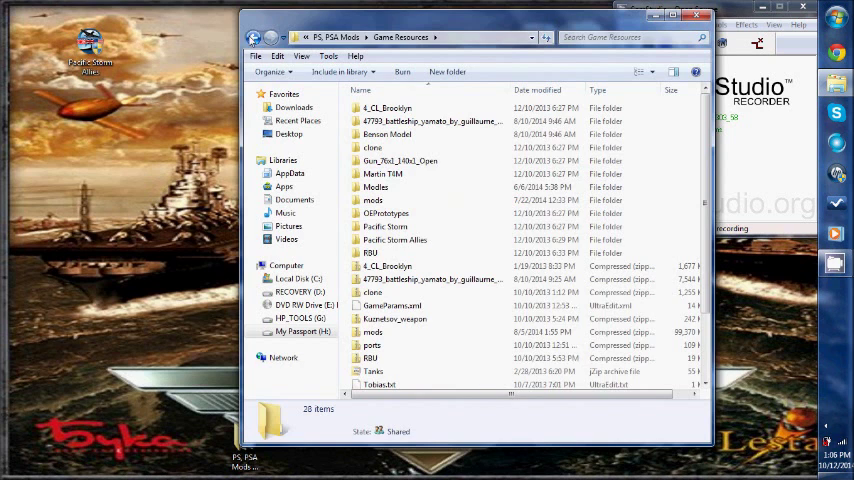
right_click(372, 147)
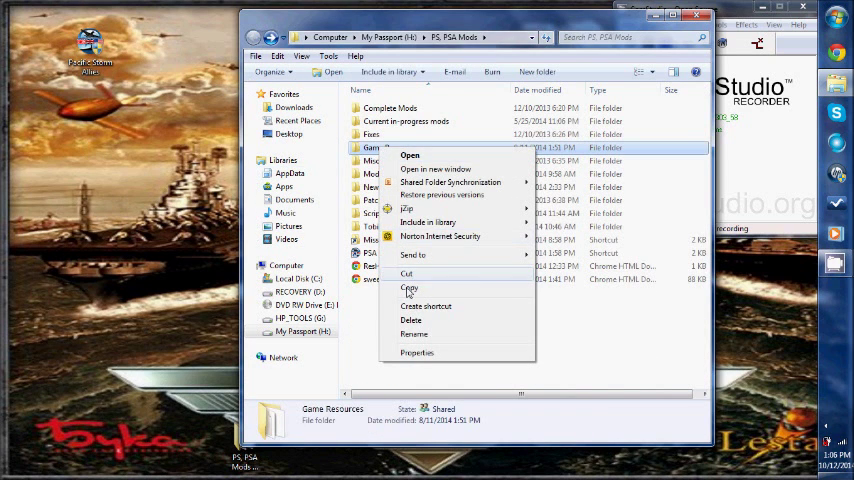
left_click(417, 352)
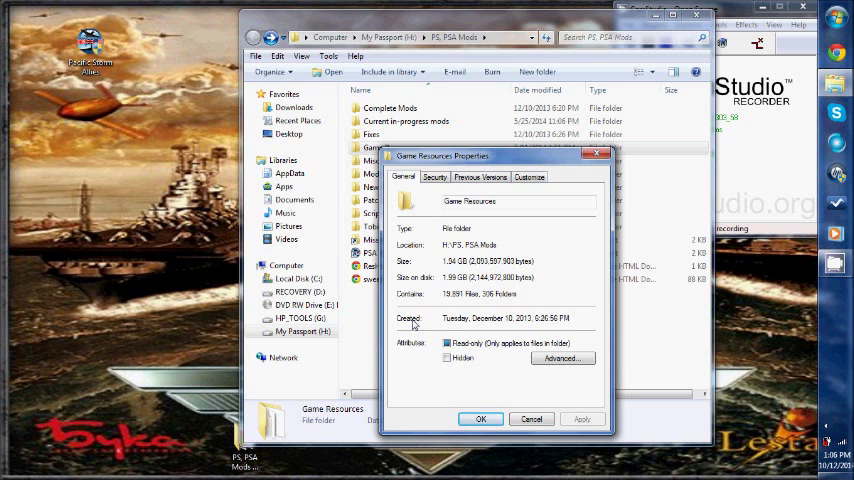
mouse_move(463, 250)
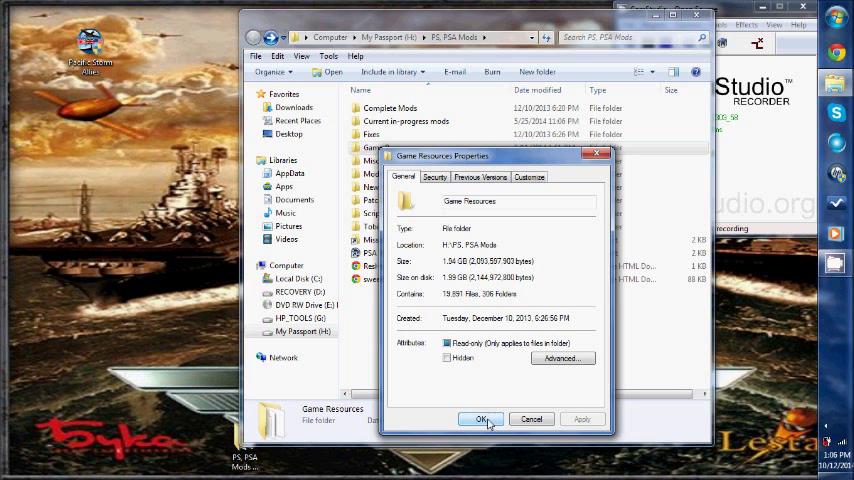
Close Properties and open Pacific Storm Allies, revisiting it via Game Resources
left_click(480, 419)
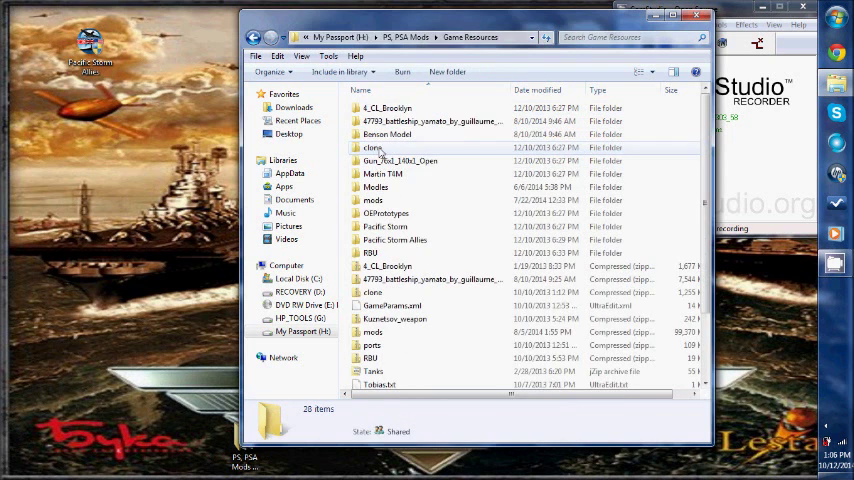
scroll("down", 3)
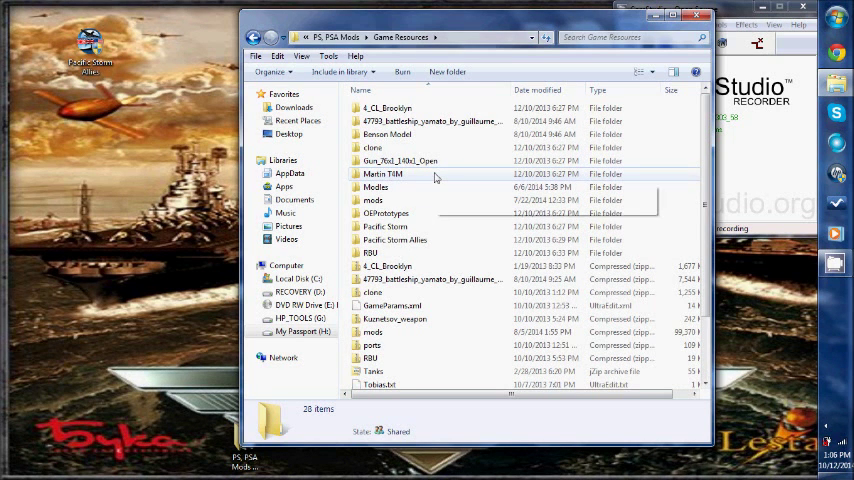
double_click(395, 239)
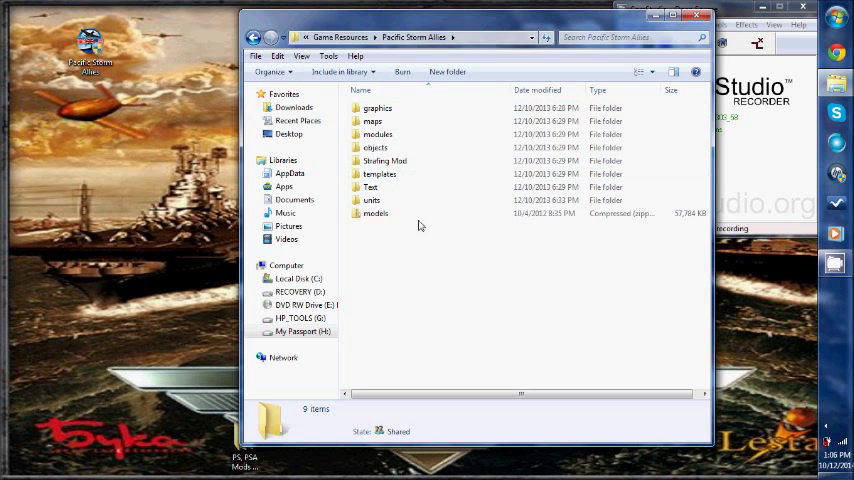
mouse_move(342, 117)
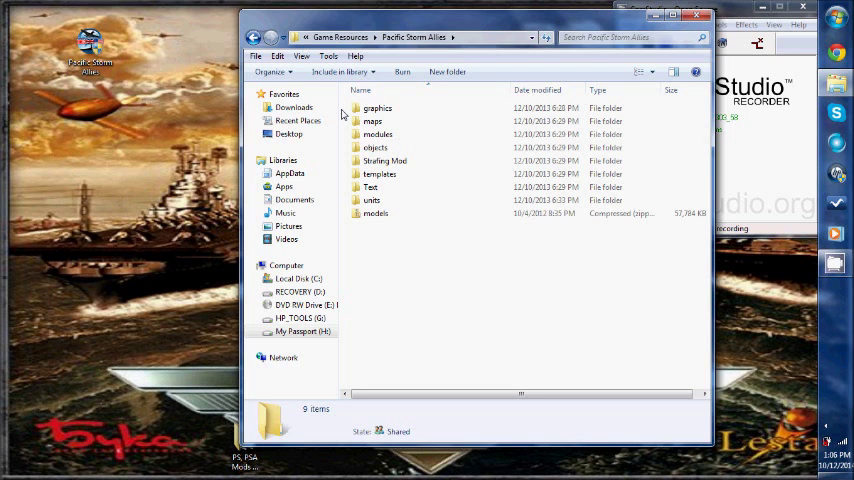
left_click(271, 37)
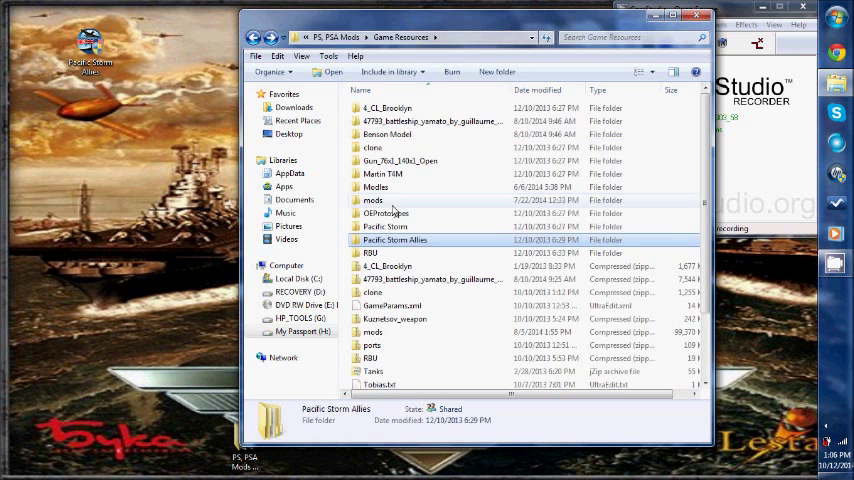
mouse_move(392, 240)
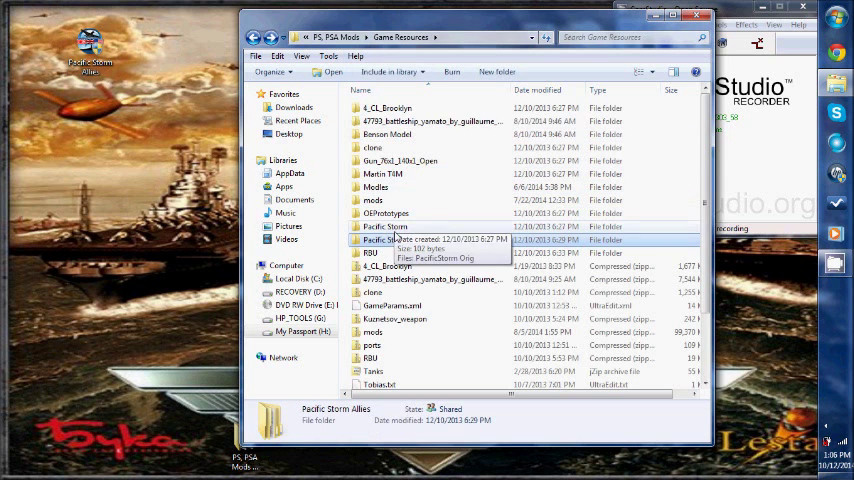
double_click(397, 226)
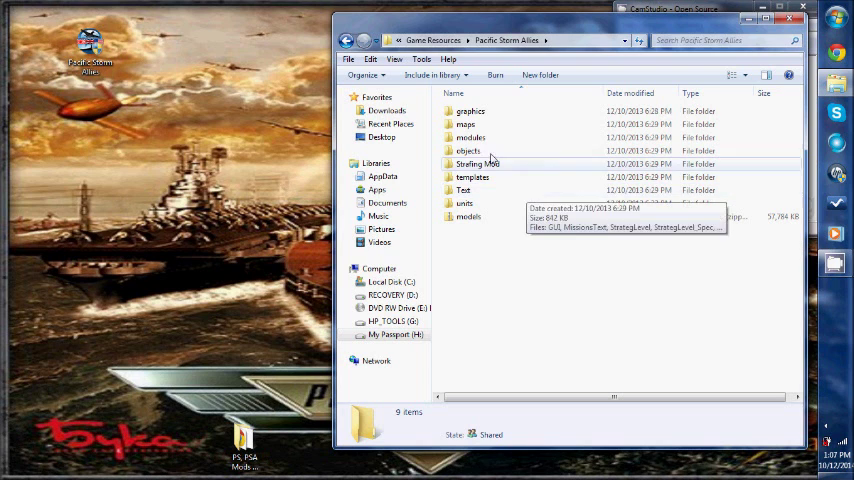
Search for 'cleveland', pick the cleveland SMU result, then go to Current in-progress mods
left_click(720, 40)
type("cleveland")
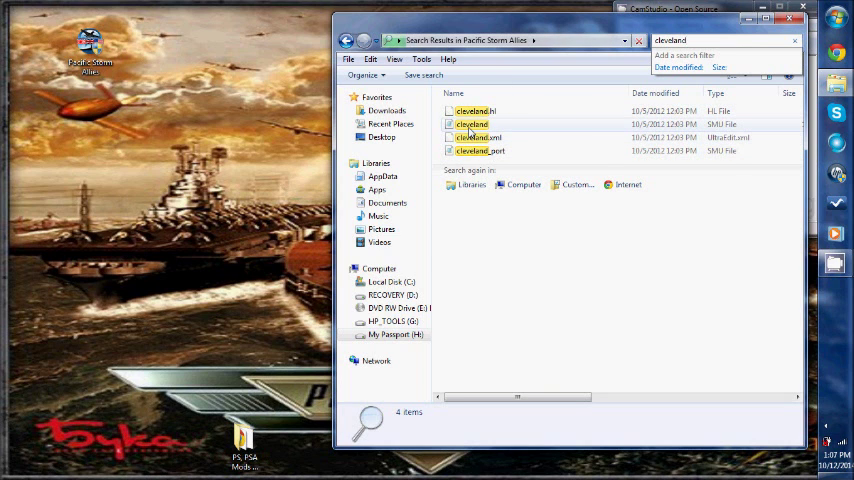
left_click(471, 124)
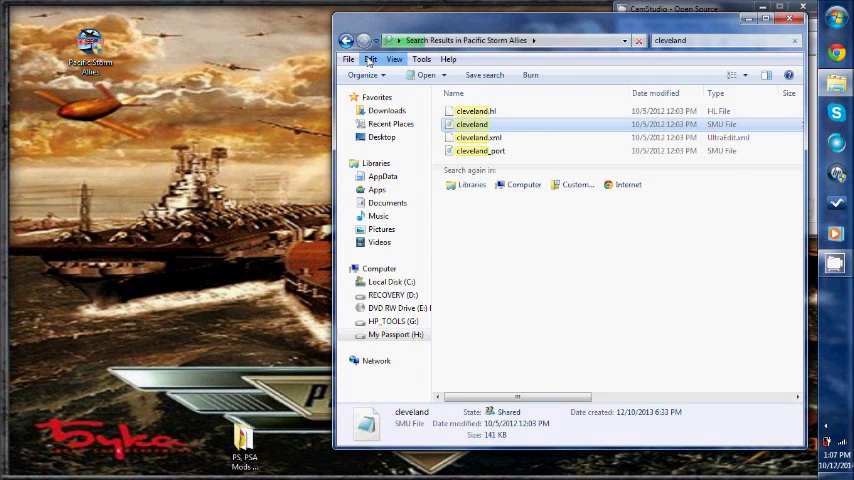
left_click(346, 40)
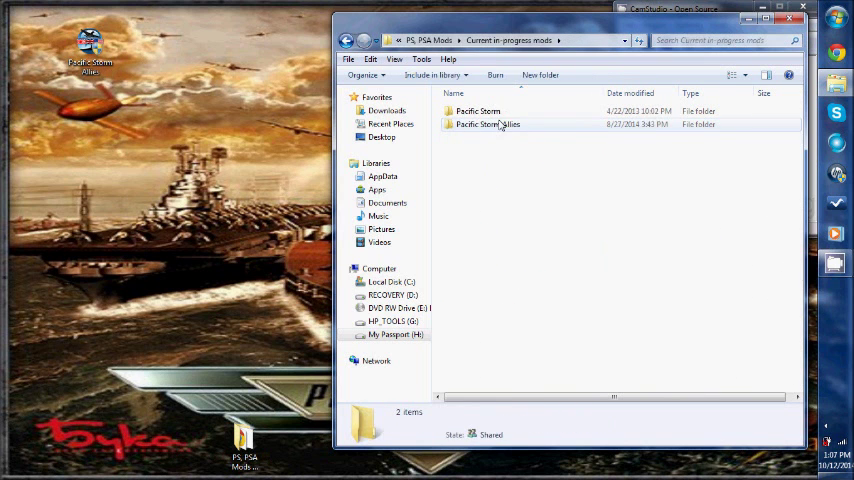
Open Pacific Storm Allies' 31-folder 1.7 Patch, then return to PS, PSA Mods
double_click(488, 124)
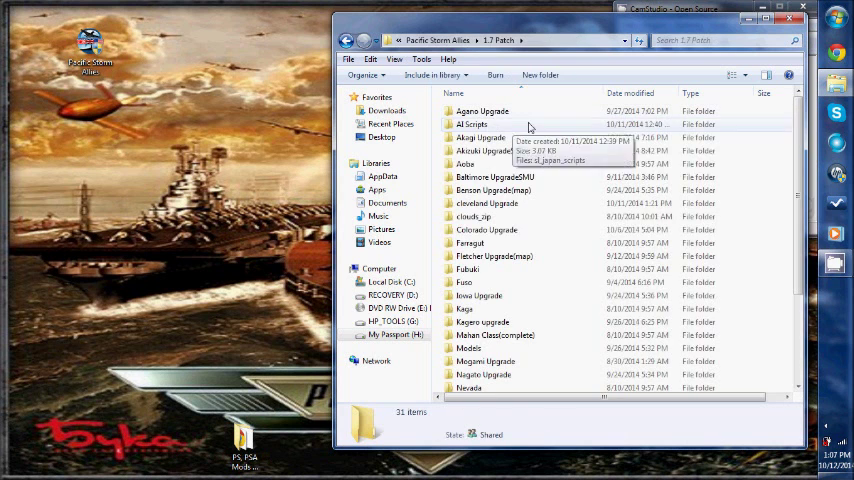
mouse_move(647, 330)
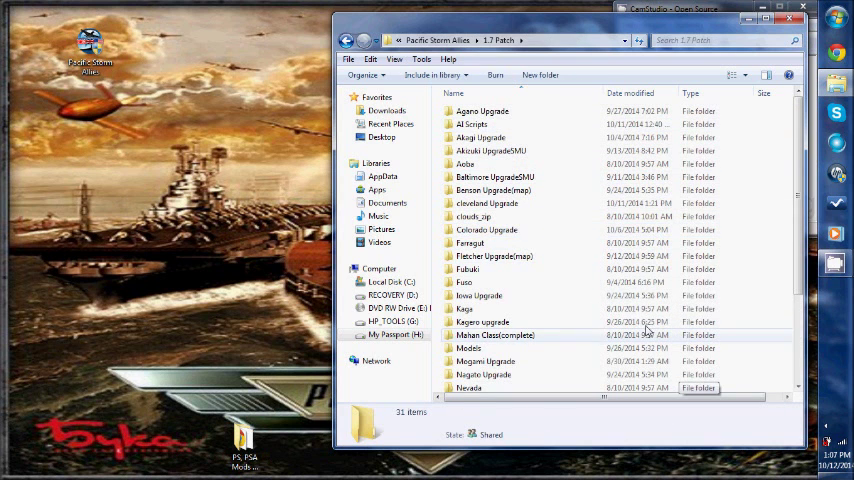
left_click(345, 40)
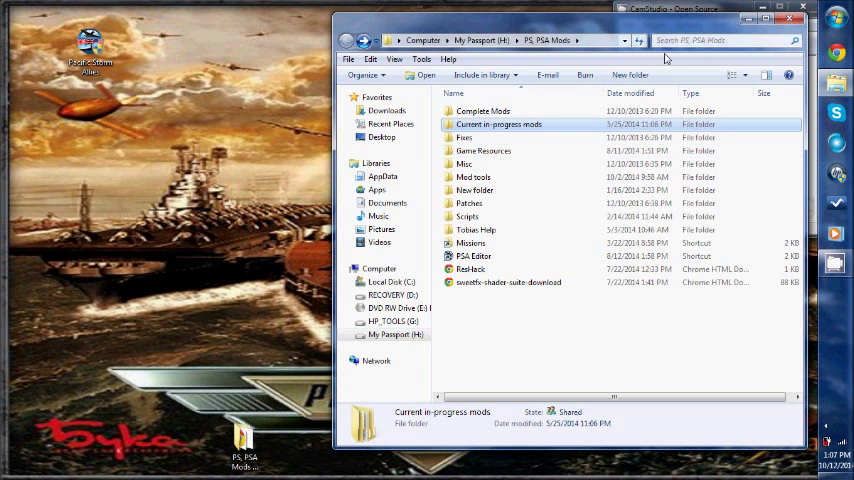
mouse_move(575, 245)
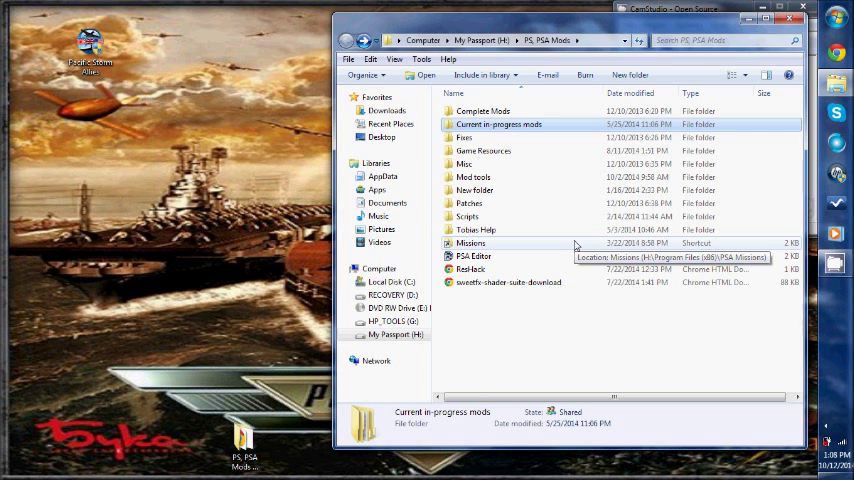
mouse_move(586, 169)
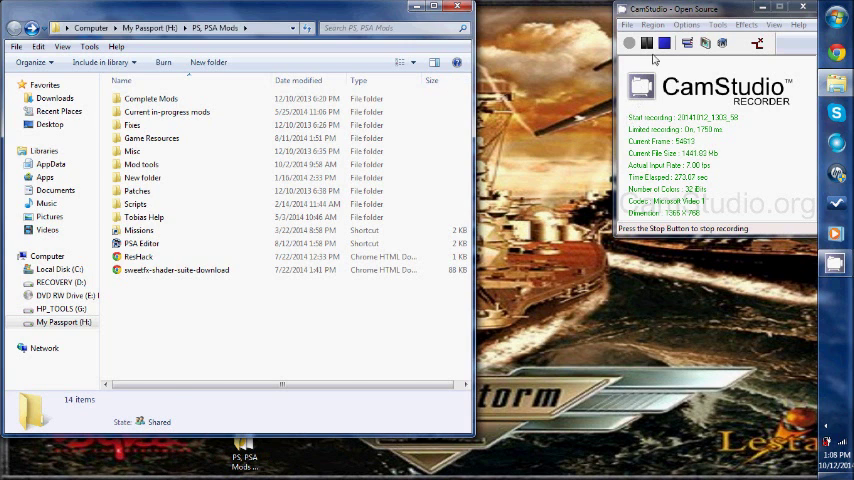
double_click(151, 98)
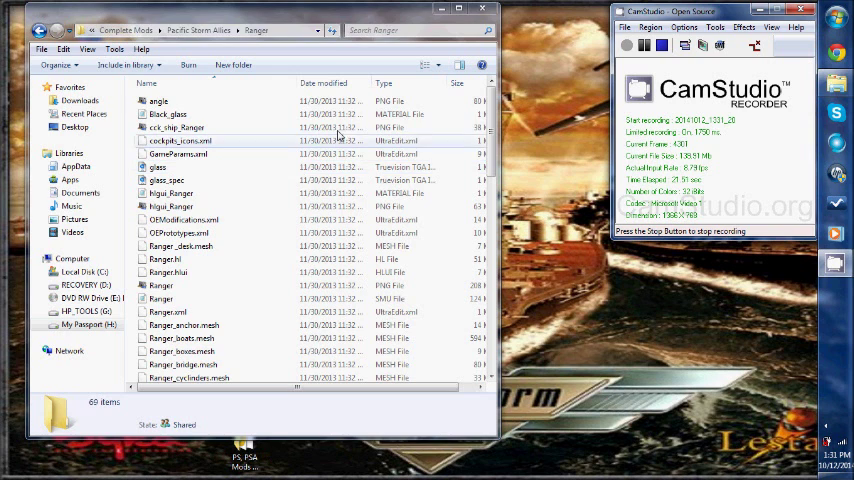
Select the angle PNG to show its details: 79.4 KB, 640 by 480
left_click(160, 100)
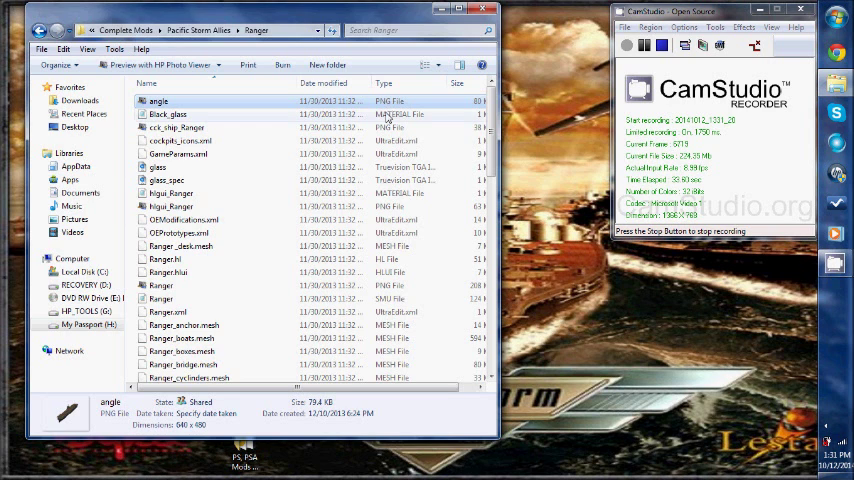
Scroll the Ranger folder and select Ranger_anchor.mesh to see its 13.6 KB details
scroll("down", 3)
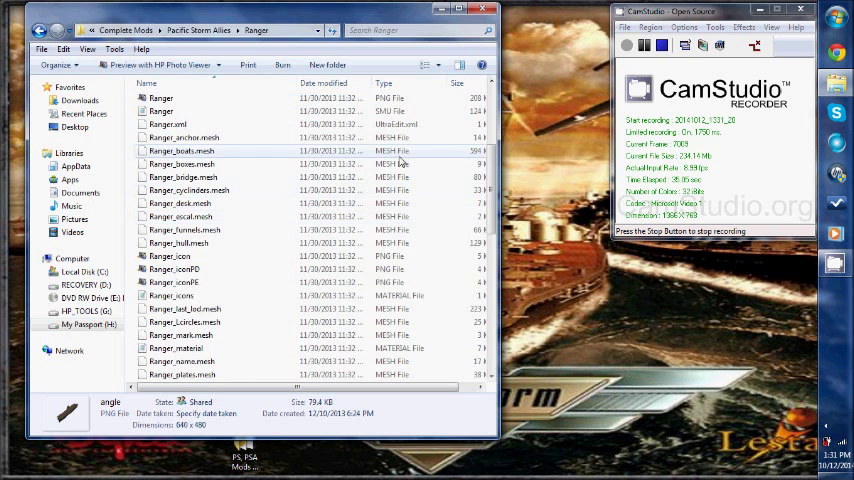
left_click(183, 137)
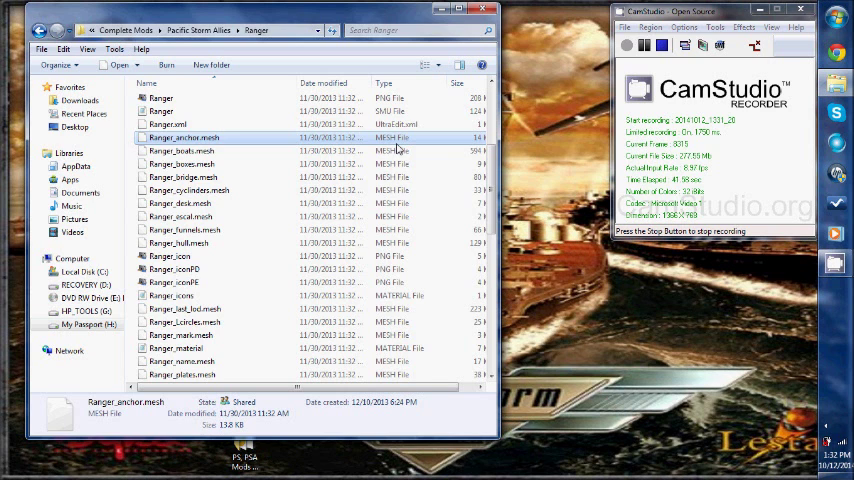
scroll("up", 3)
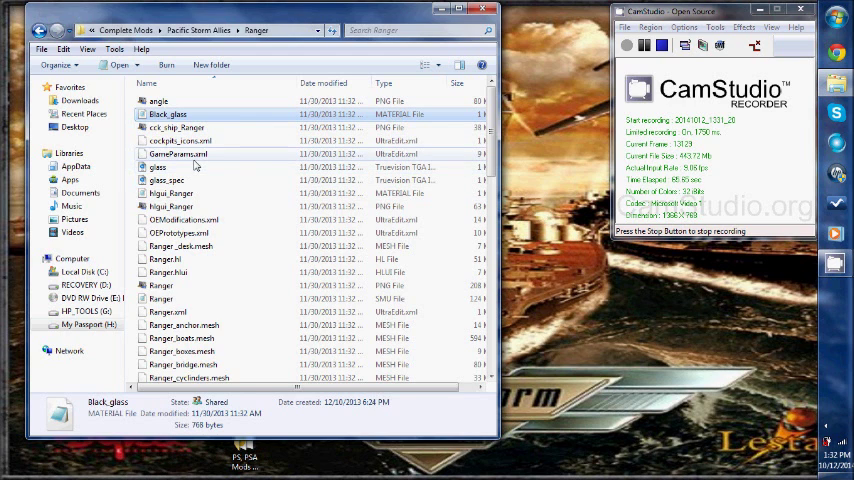
mouse_move(168, 180)
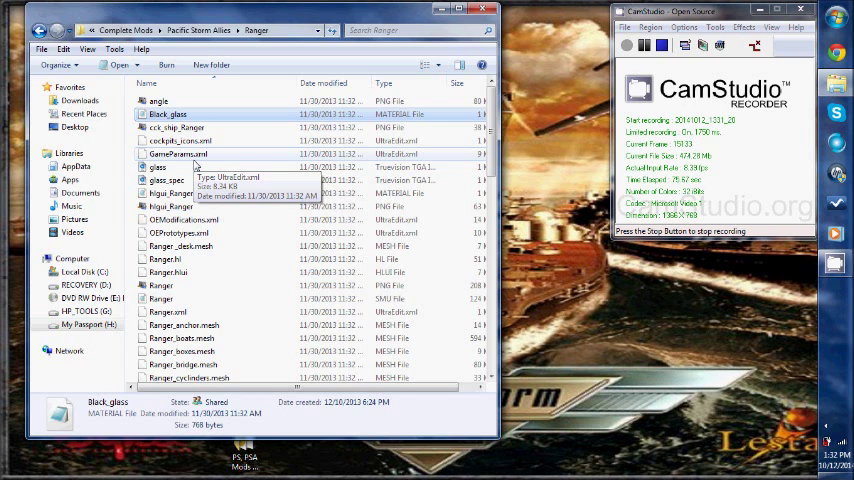
mouse_move(172, 197)
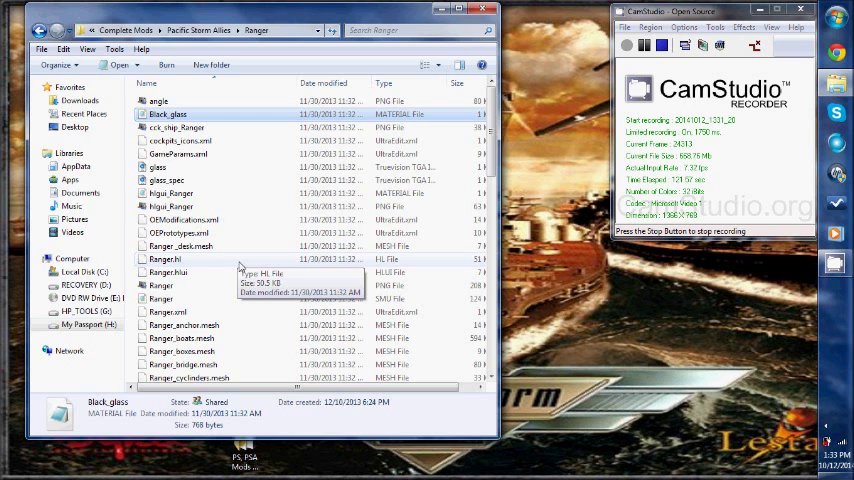
mouse_move(172, 160)
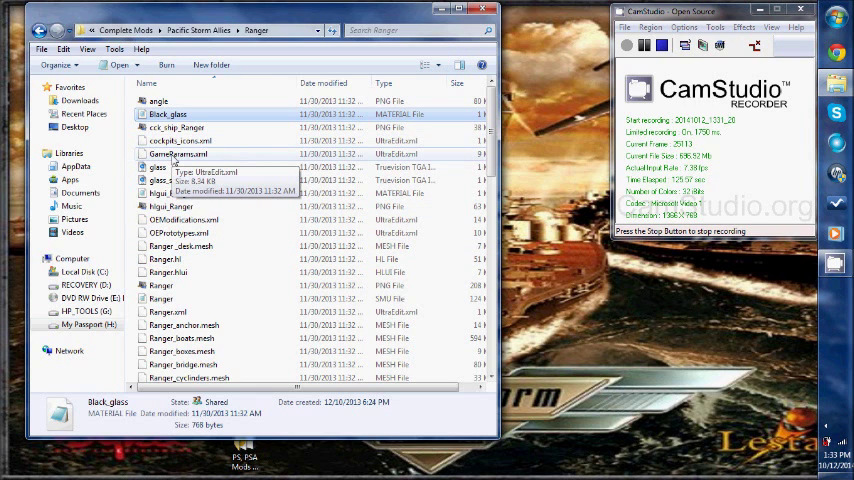
mouse_move(337, 258)
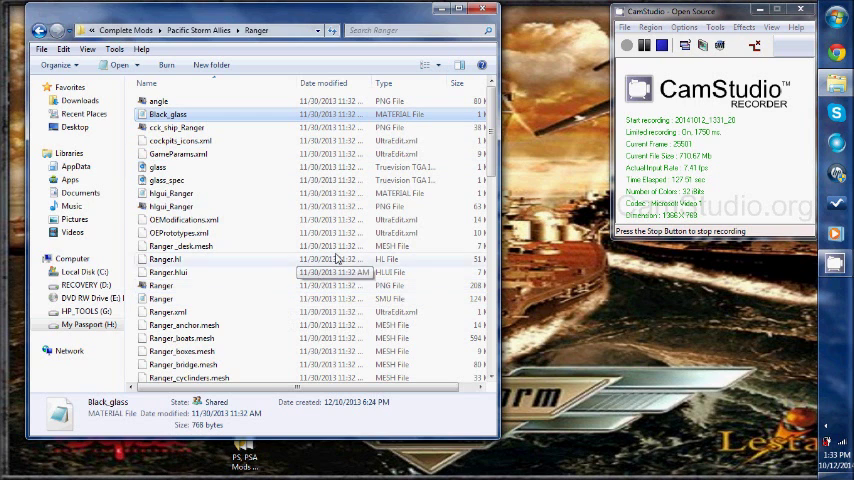
mouse_move(314, 272)
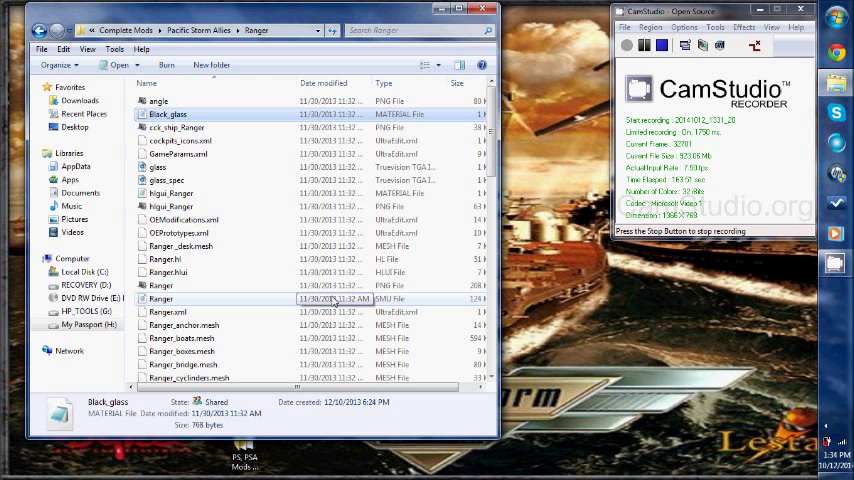
scroll("down", 3)
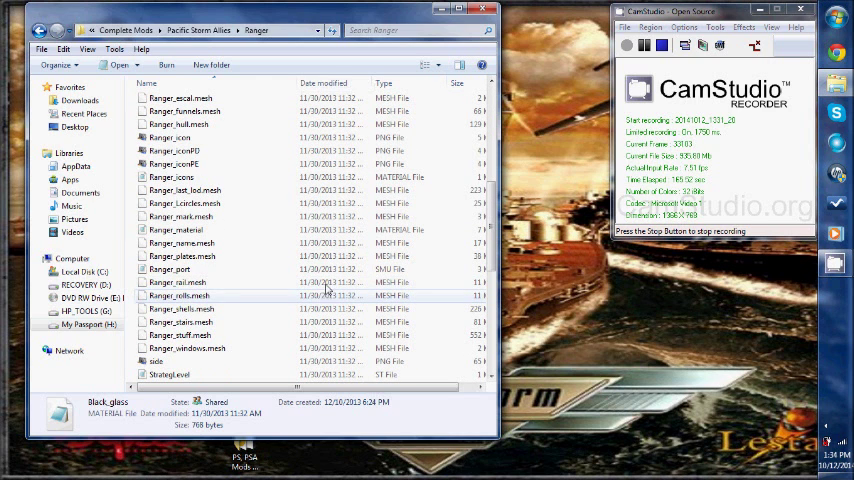
scroll("down", 3)
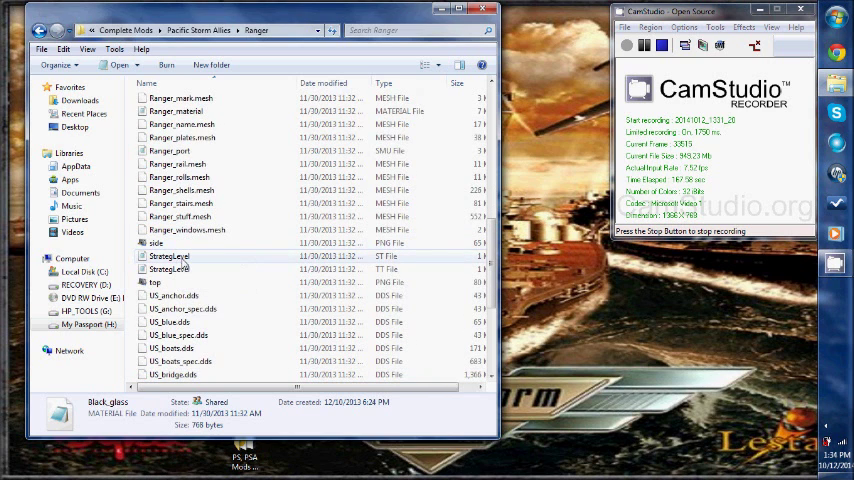
mouse_move(170, 269)
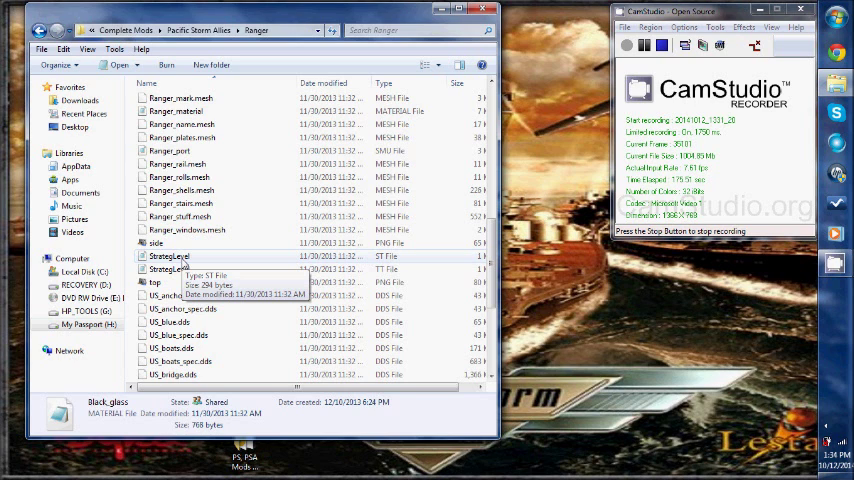
scroll("down", 3)
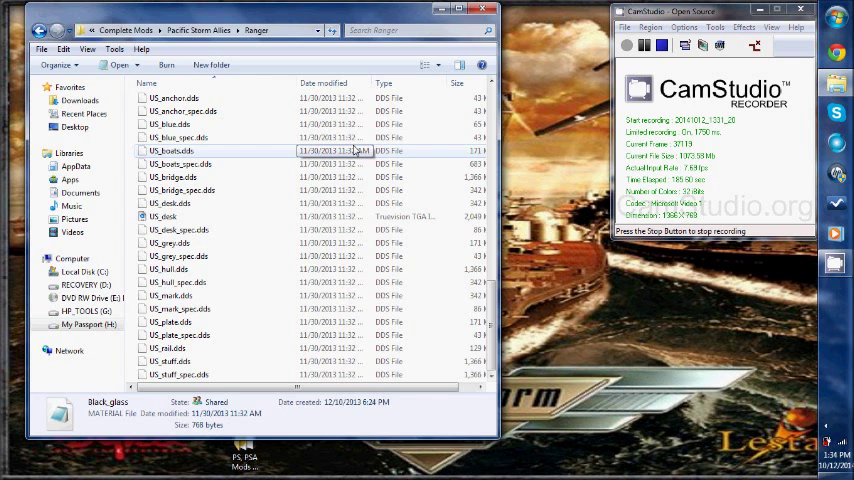
scroll("down", 3)
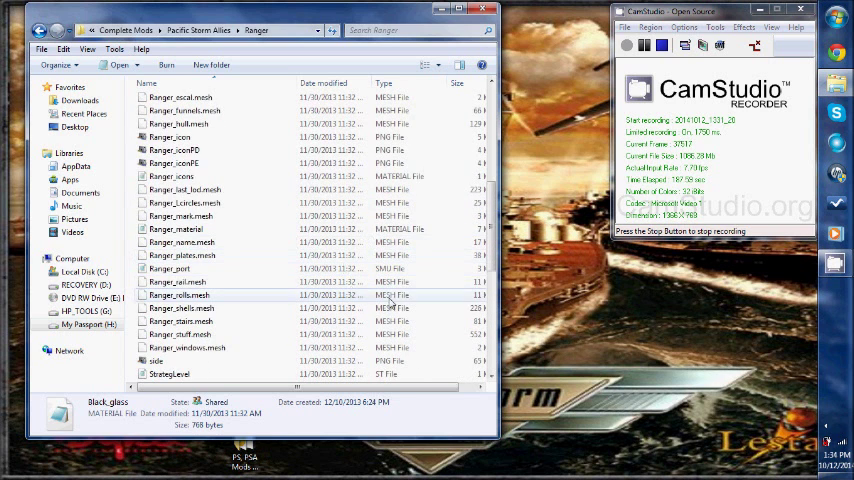
Preview angle, cck_ship_Ranger and Ranger PNG details, showing Ranger at 207 KB, 1024×512
scroll("up", 3)
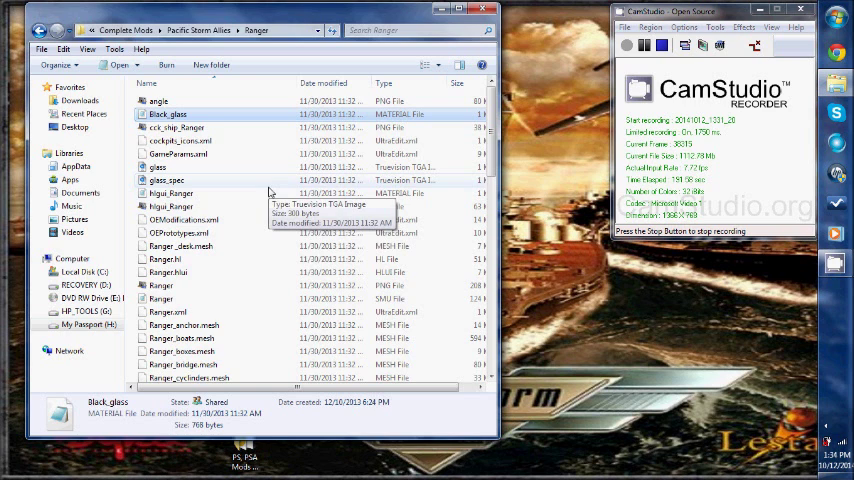
mouse_move(212, 107)
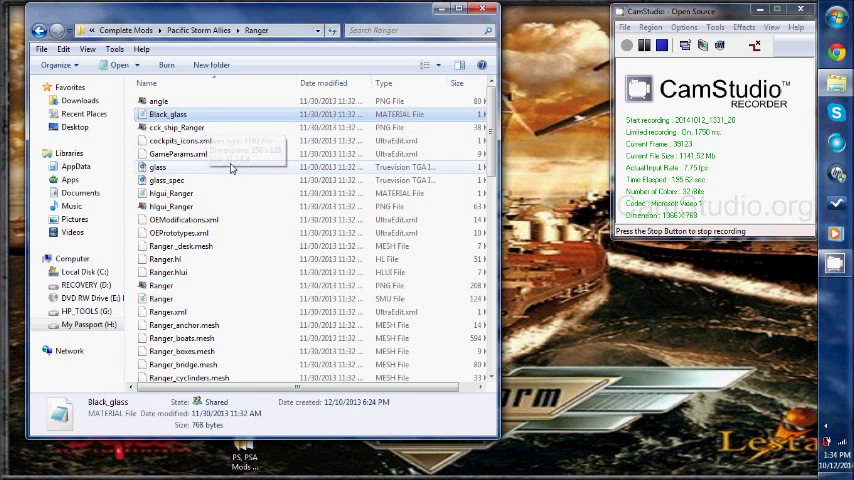
mouse_move(230, 167)
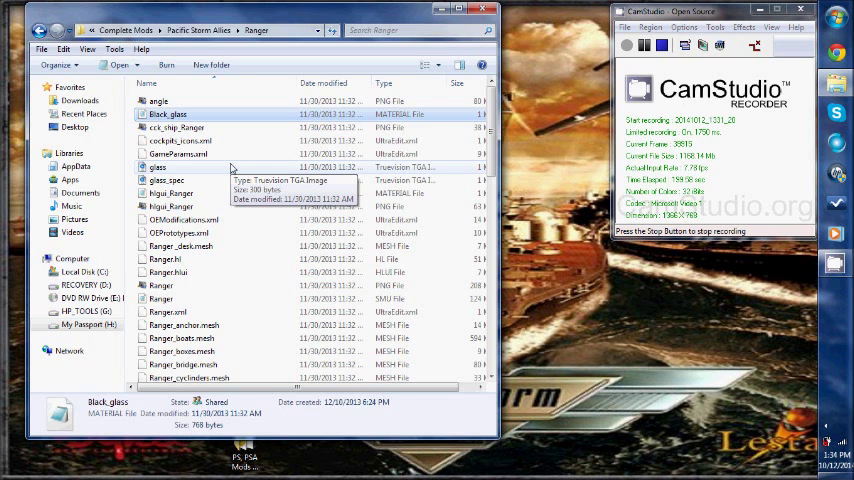
left_click(159, 100)
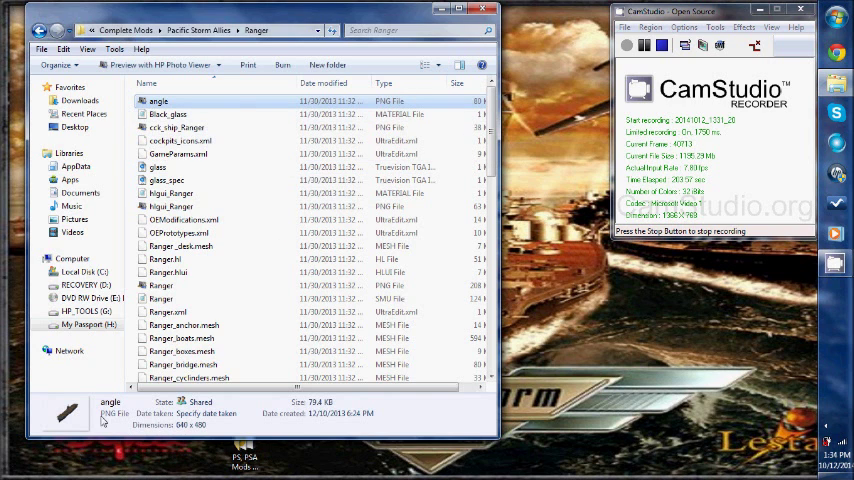
left_click(176, 127)
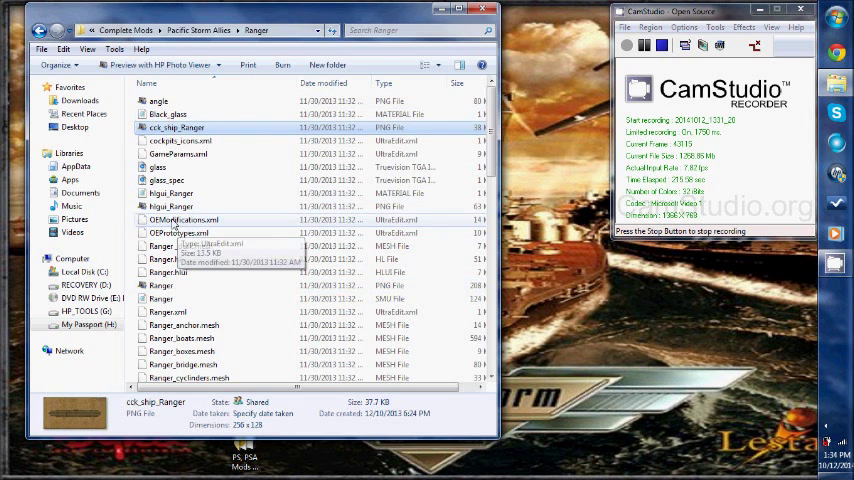
left_click(171, 206)
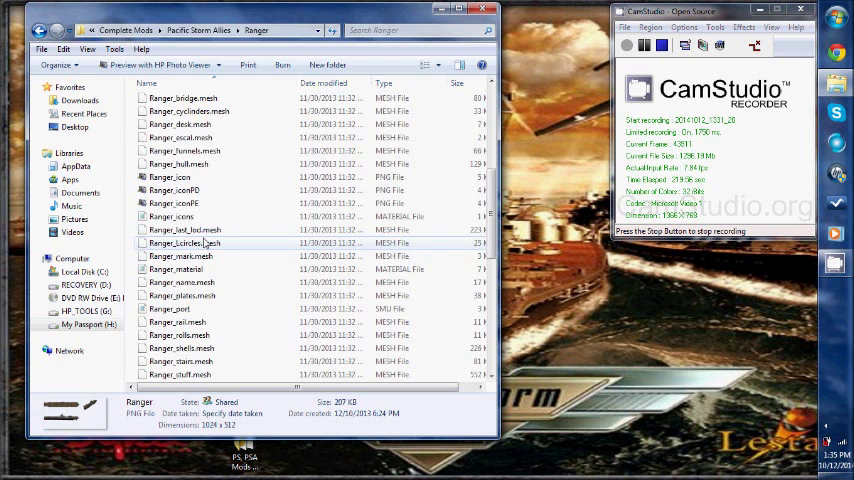
scroll("up", 3)
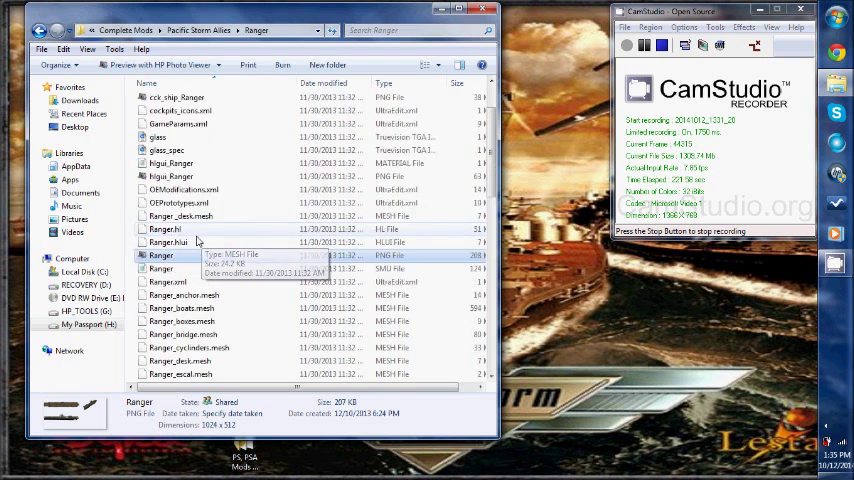
scroll("up", 3)
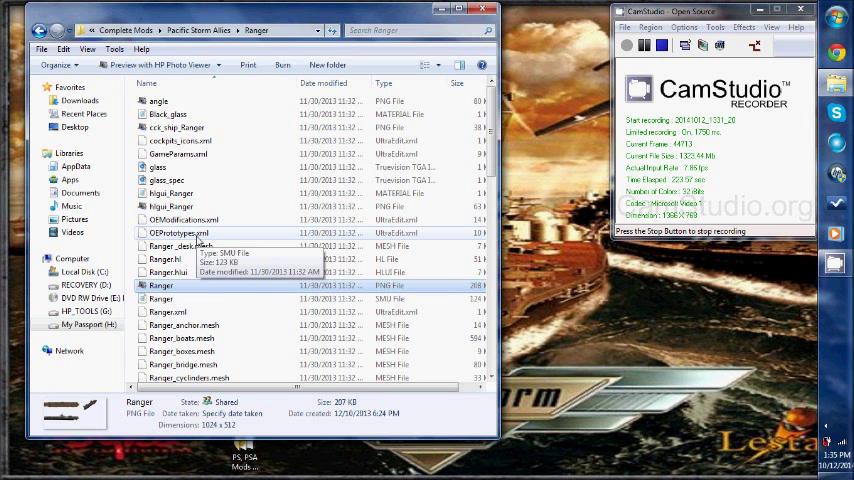
mouse_move(207, 193)
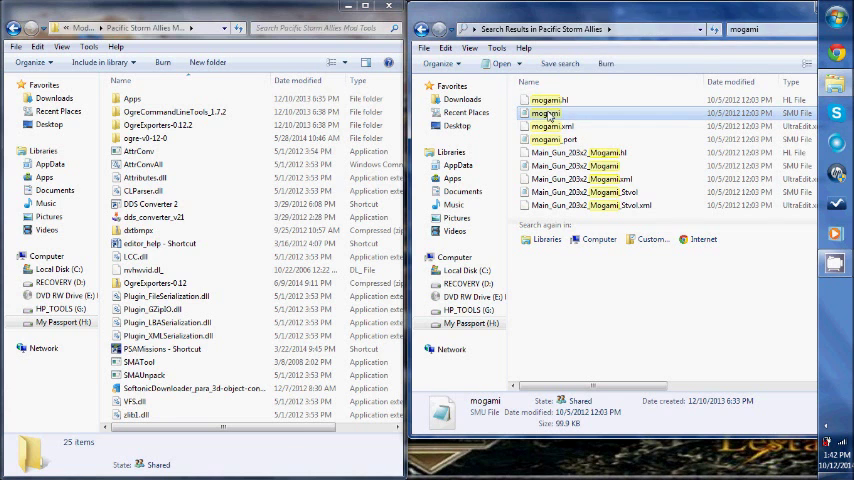
double_click(550, 112)
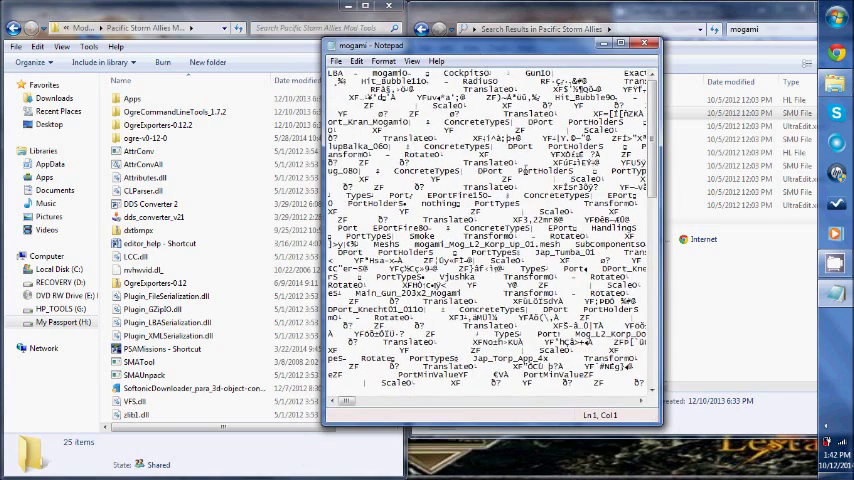
scroll("down", 3)
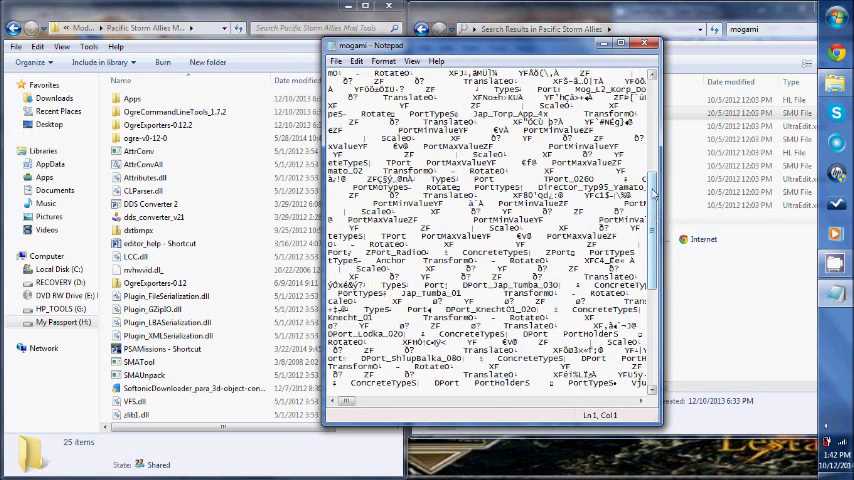
scroll("up", 3)
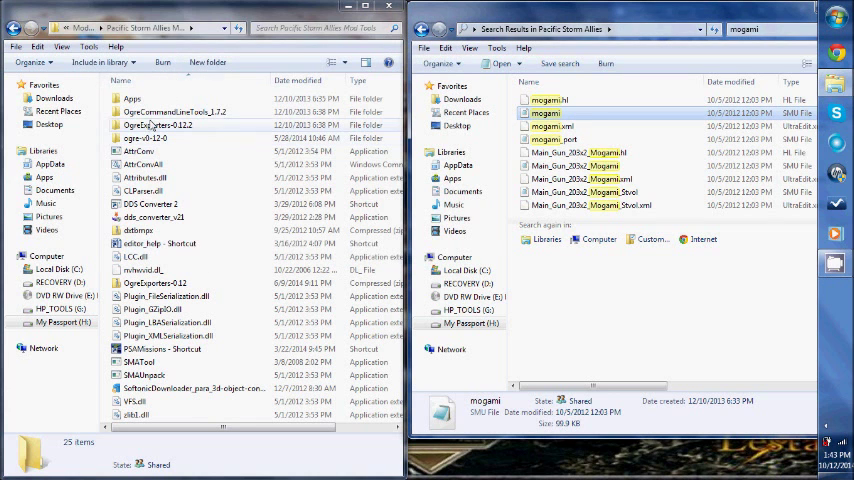
mouse_move(552, 126)
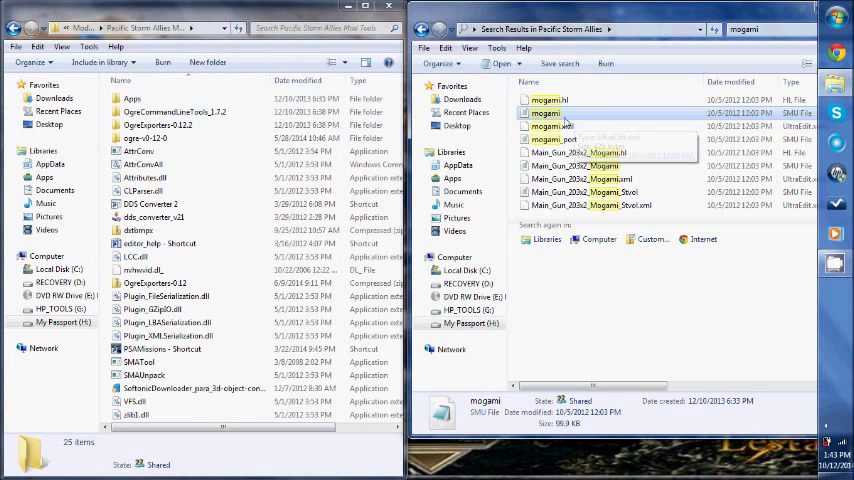
Open mogami.smu in Notepad and scroll through the XML listing Gun1–Gun4 and Components
double_click(548, 113)
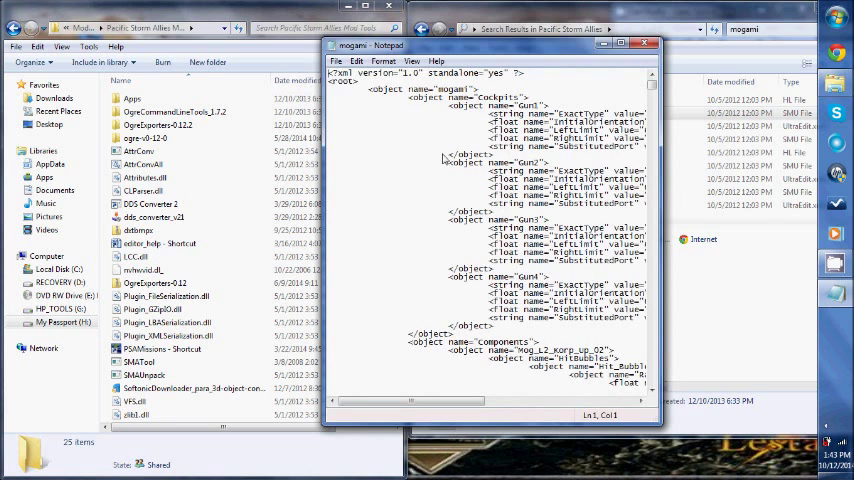
scroll("down", 3)
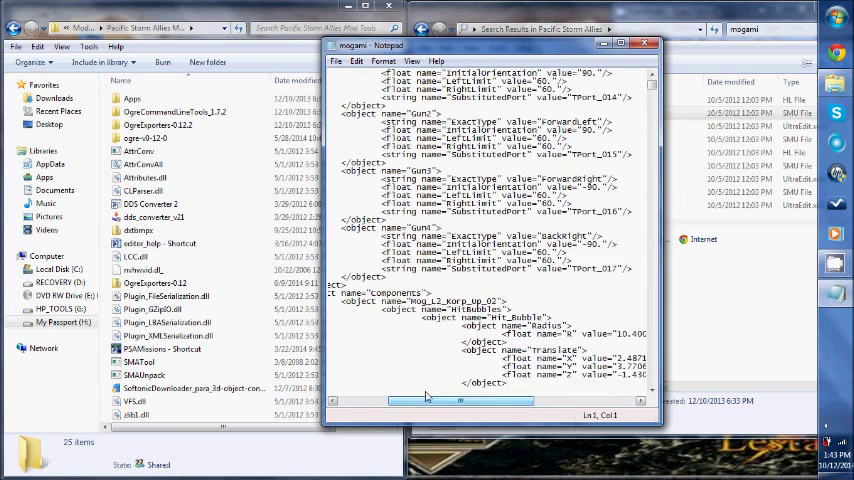
scroll("up", 3)
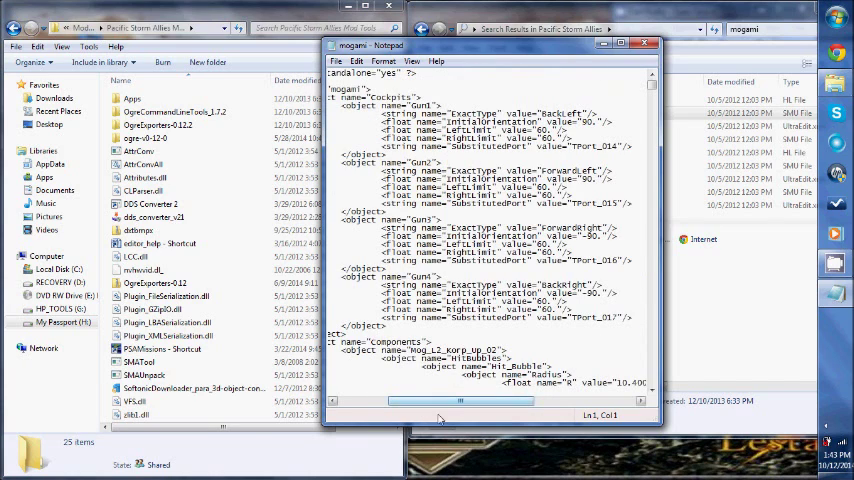